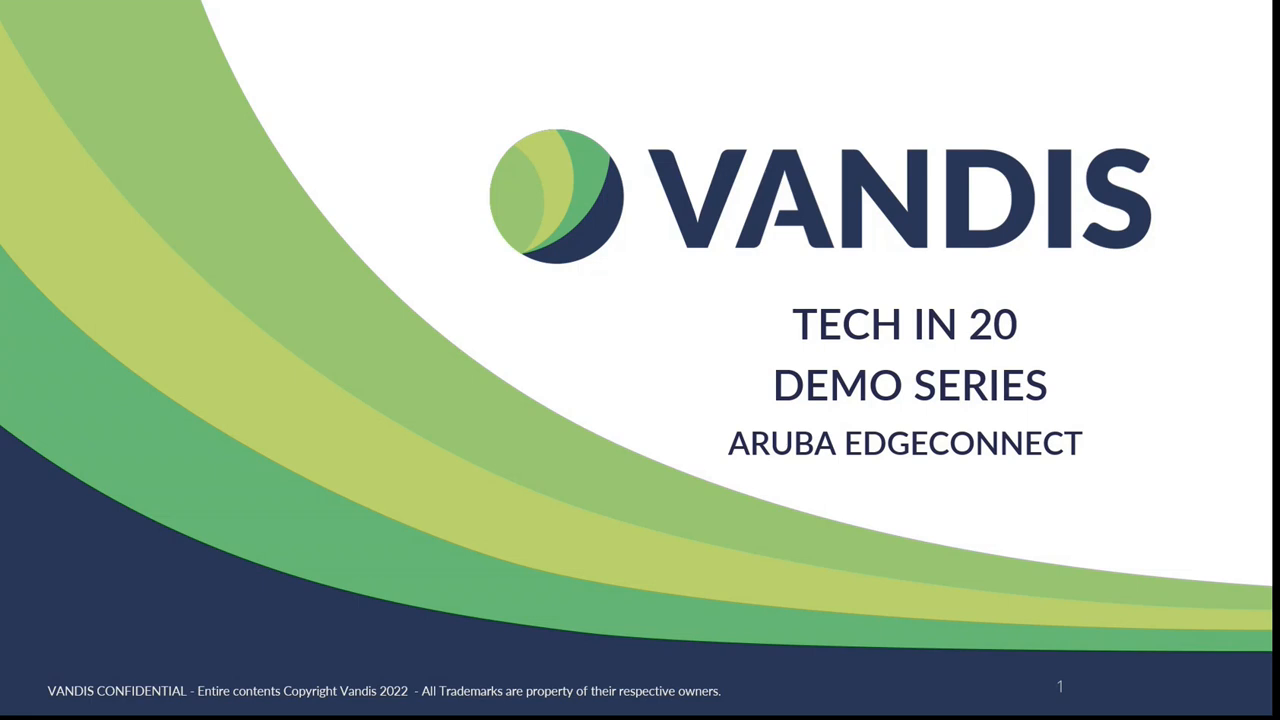
Advance the slideshow past the Tech in 20 title slide toward the Aruba/HPE Partnership slide.
{"action": "key", "text": "right"}
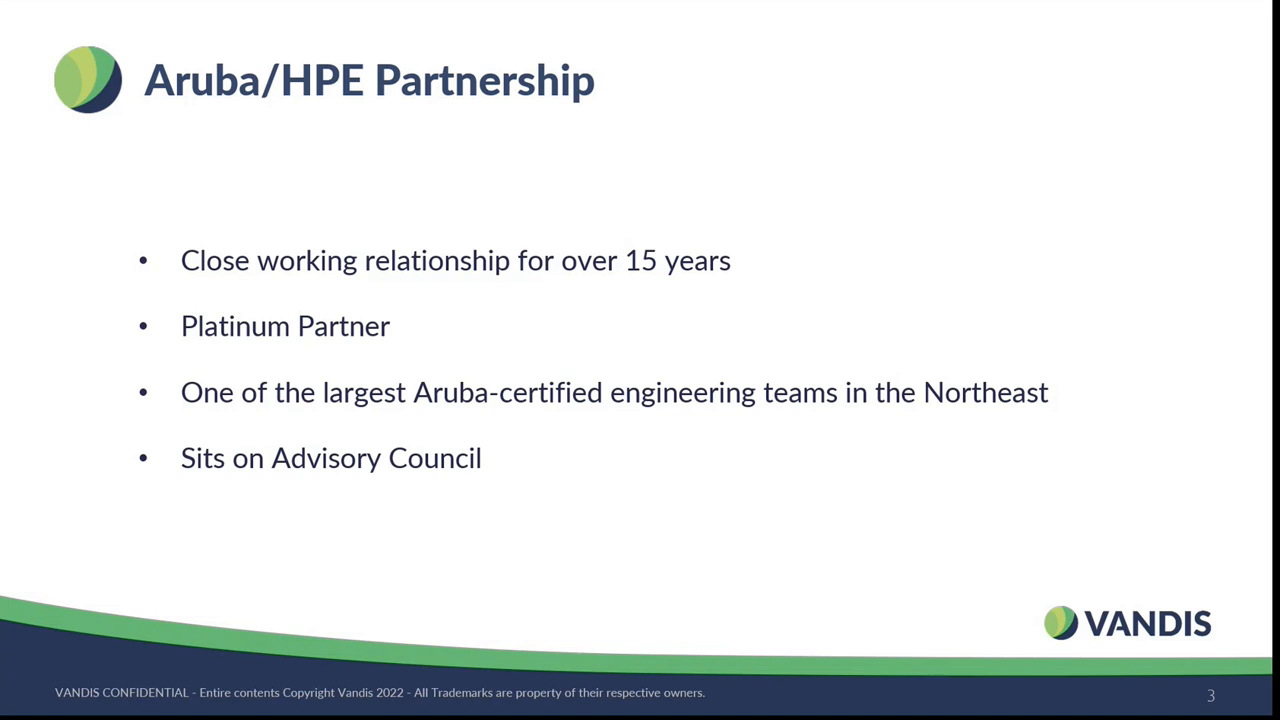
{"action": "key", "text": "Right"}
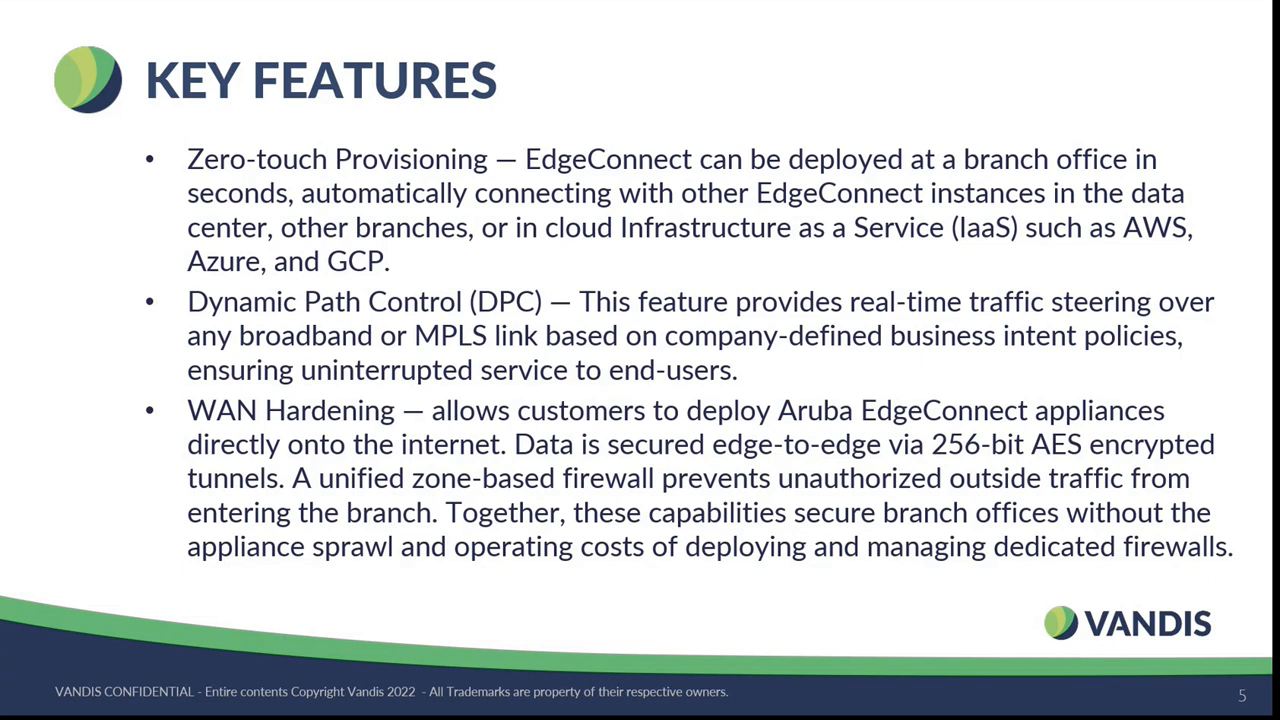
Advance to slide 6, Key Features (Cont.), covering Path Conditioning, First-packet iQ and Boost.
{"action": "key", "text": "right"}
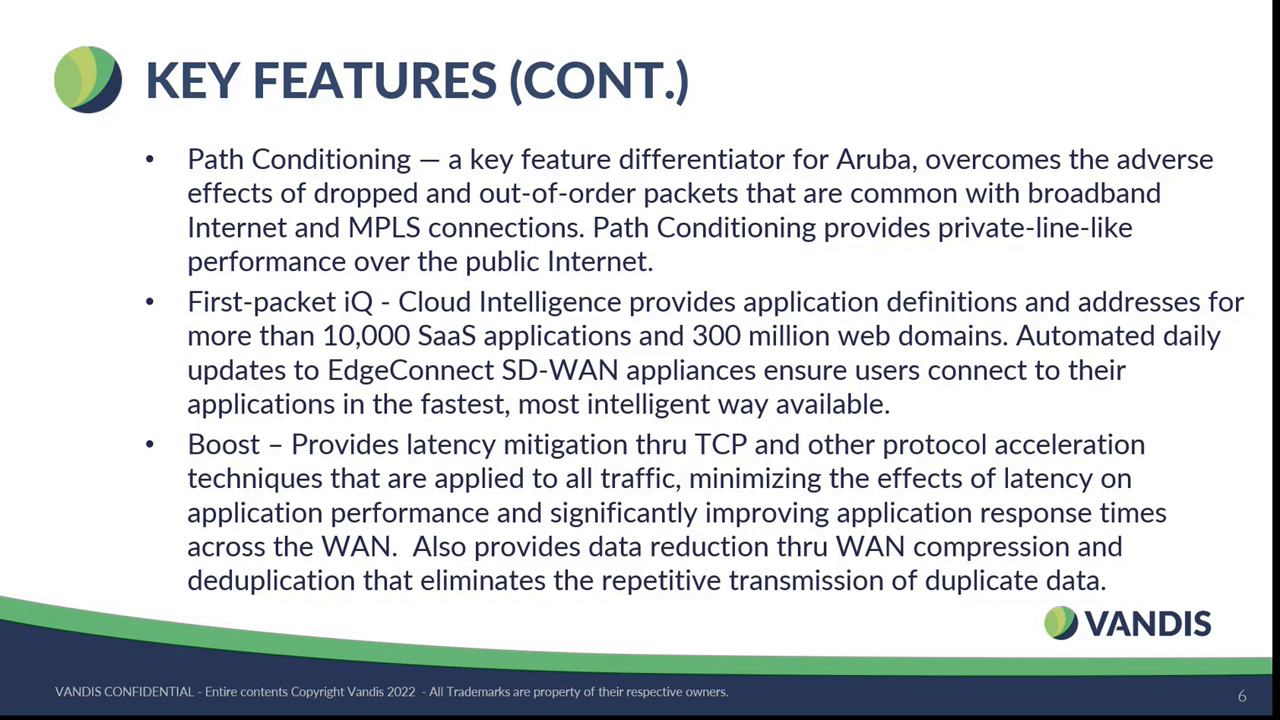
Advance to slide 7, Important Terminology, listing Orchestrator, ZTP, Overlay, Underlay, BIO and Subnet Sharing.
{"action": "key", "text": "Right"}
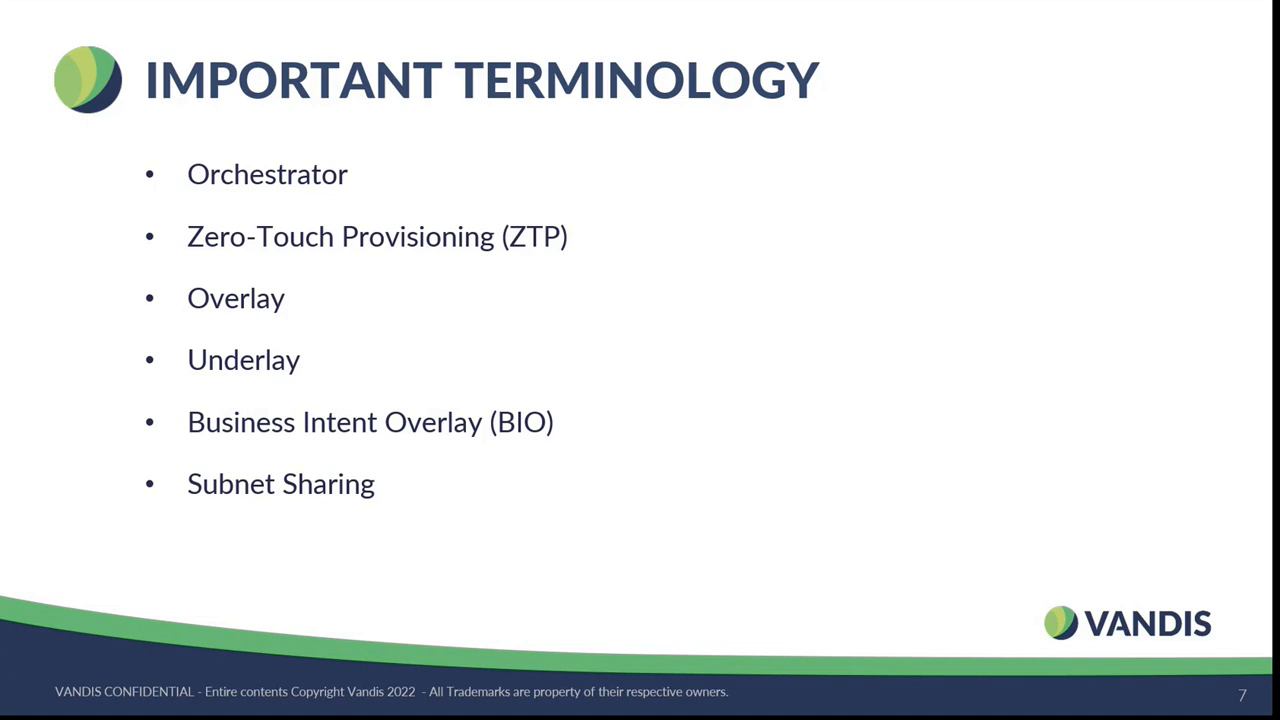
Advance to slide 8's Aruba EdgeConnect Architecture demo lab diagram, then past it.
{"action": "key", "text": "right"}
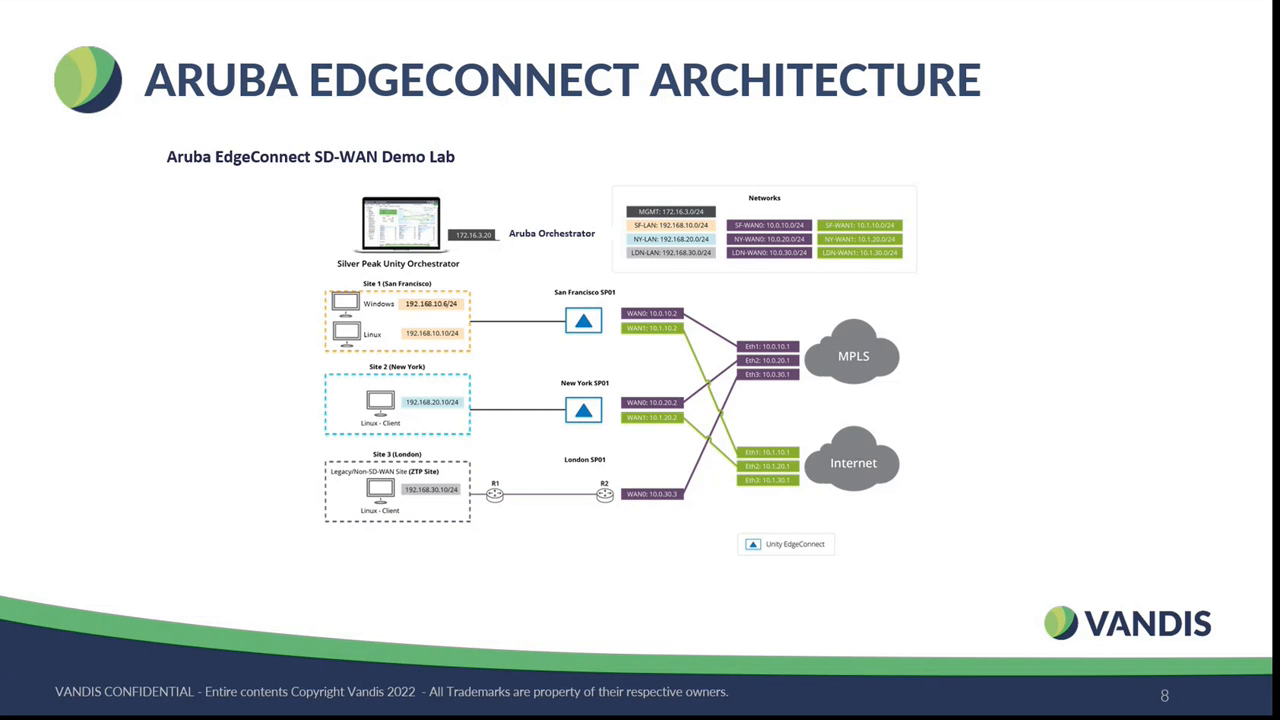
{"action": "key", "text": "right"}
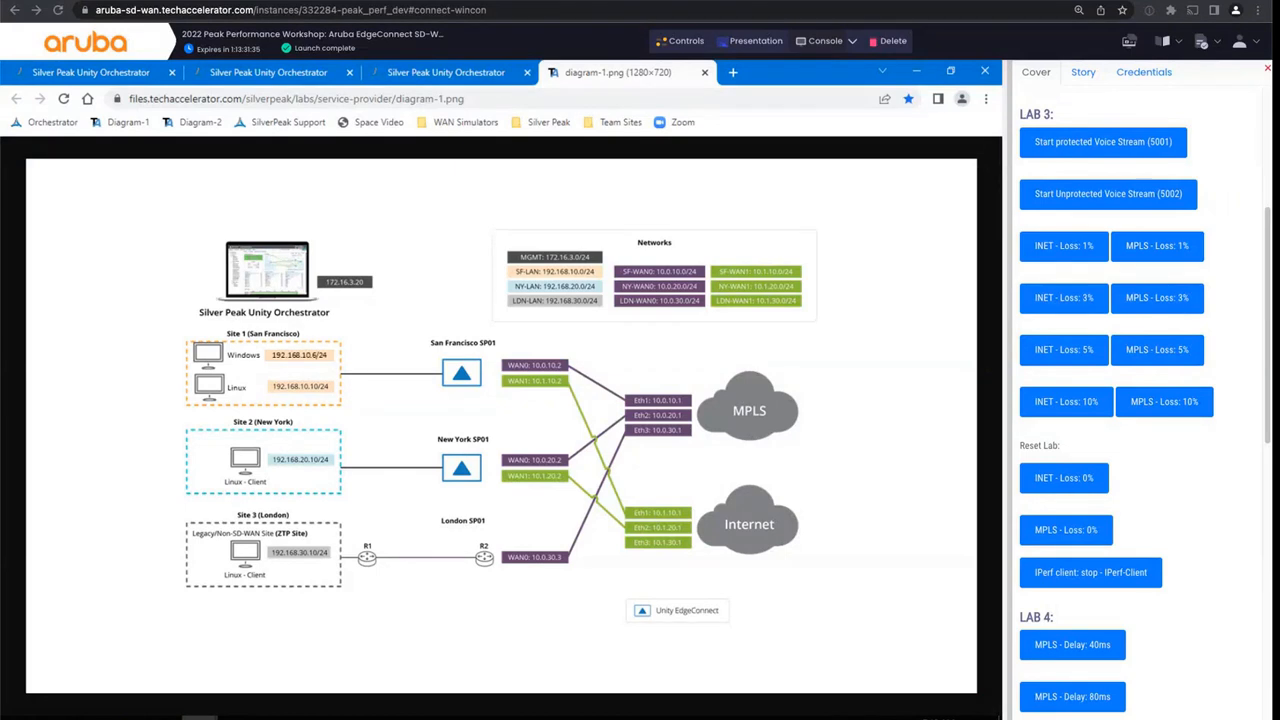
{"action": "mouse_move", "coordinate": [875, 668]}
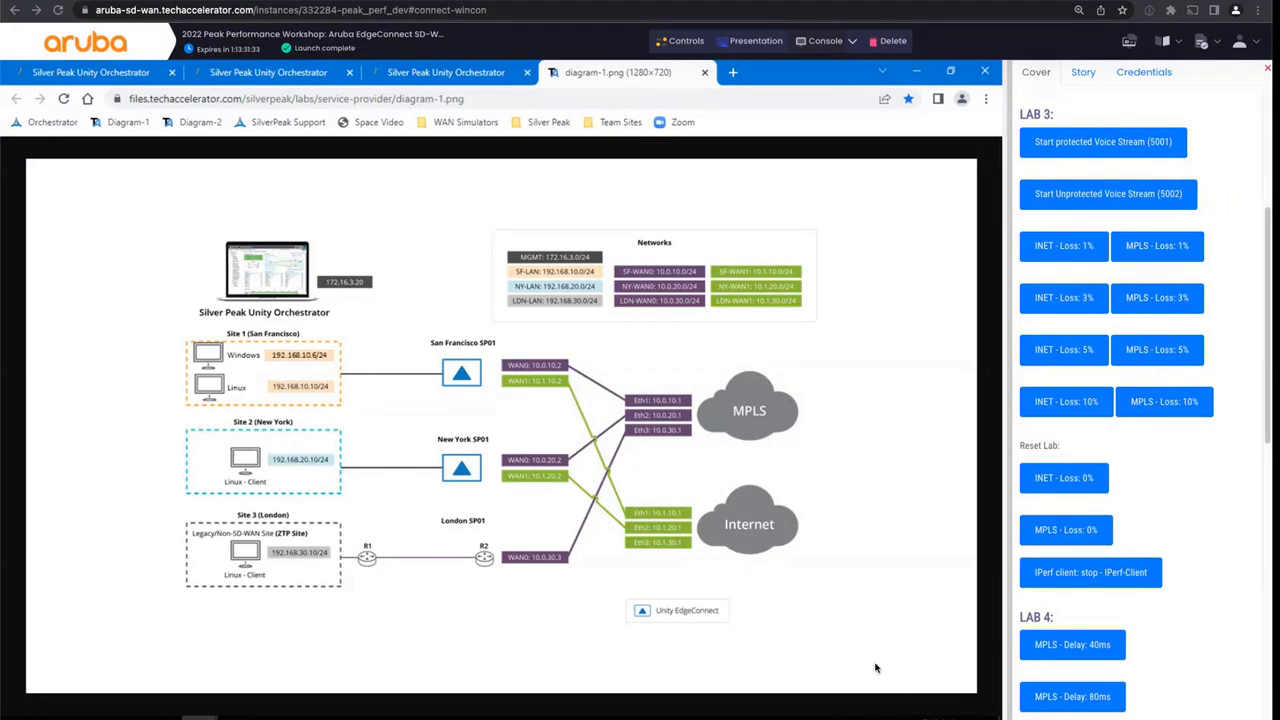
{"action": "mouse_move", "coordinate": [825, 660]}
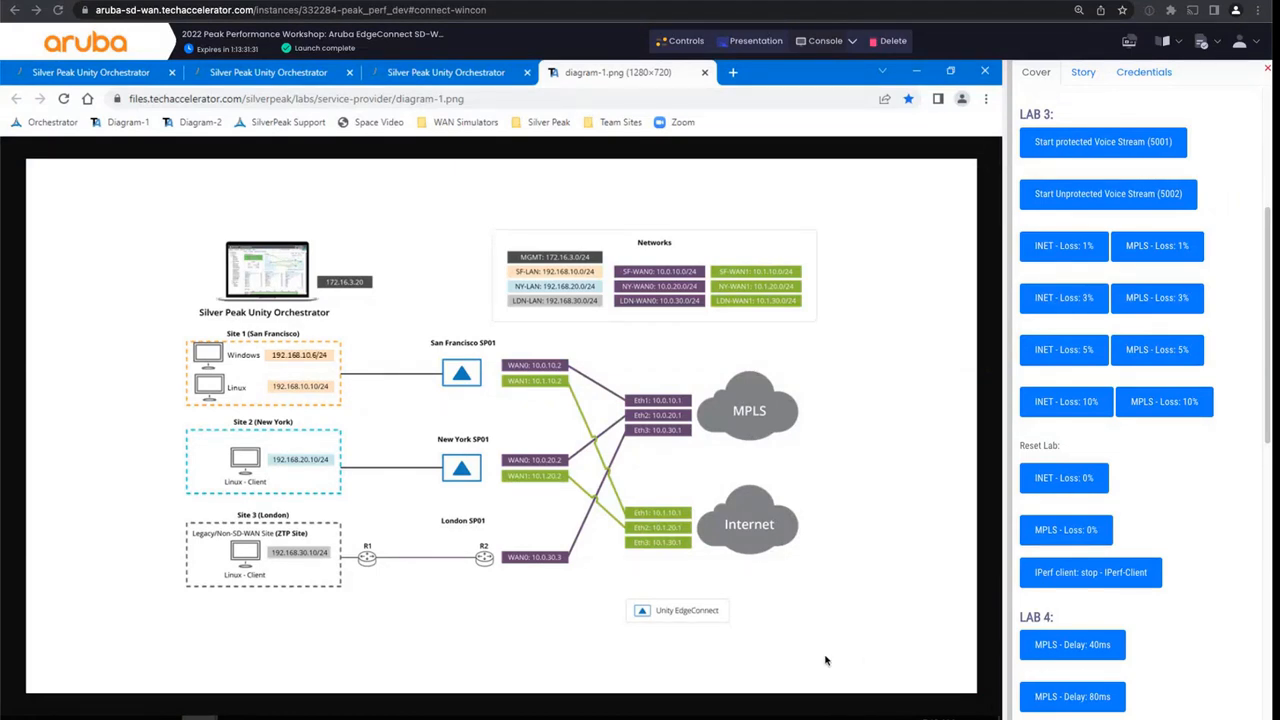
{"action": "mouse_move", "coordinate": [485, 401]}
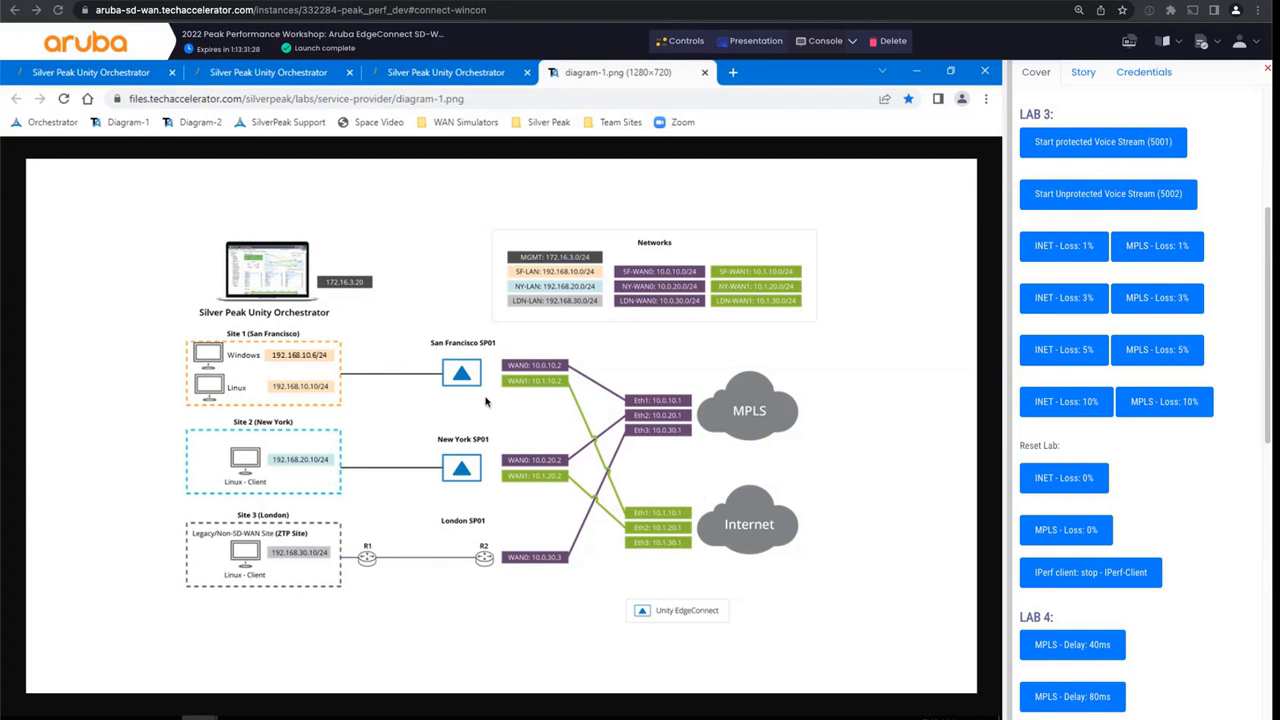
{"action": "mouse_move", "coordinate": [380, 378]}
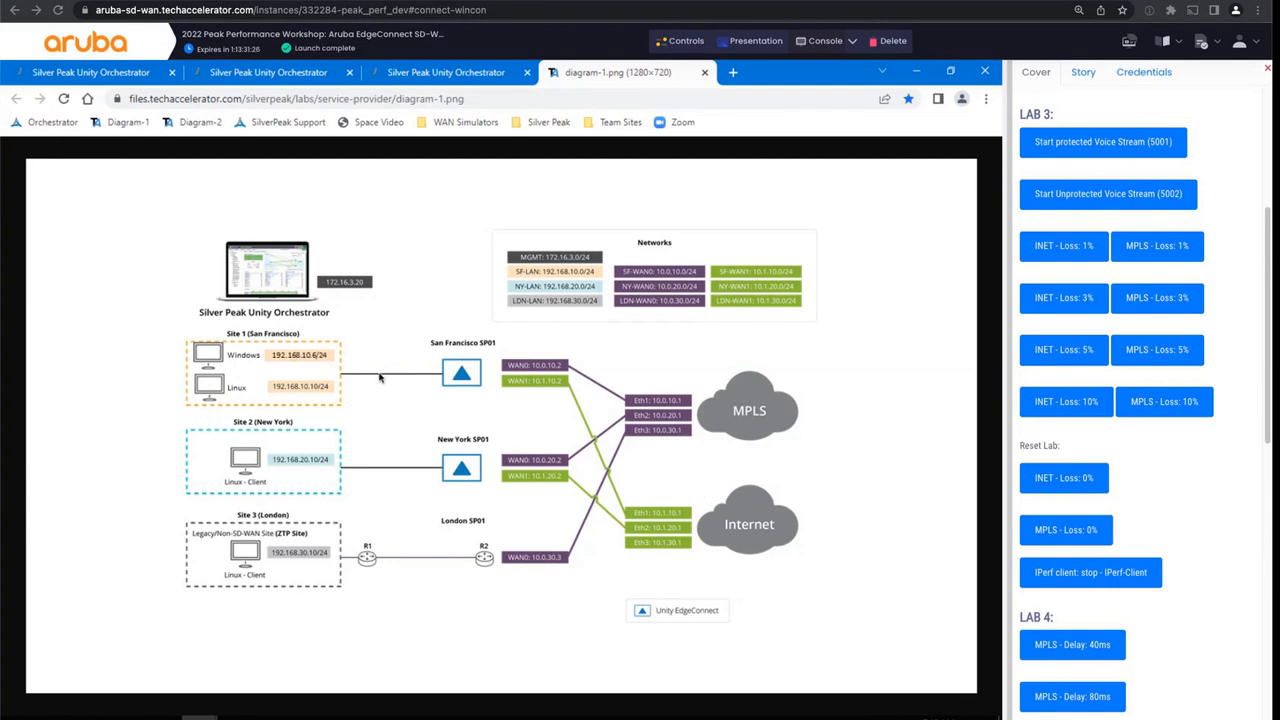
{"action": "mouse_move", "coordinate": [450, 455]}
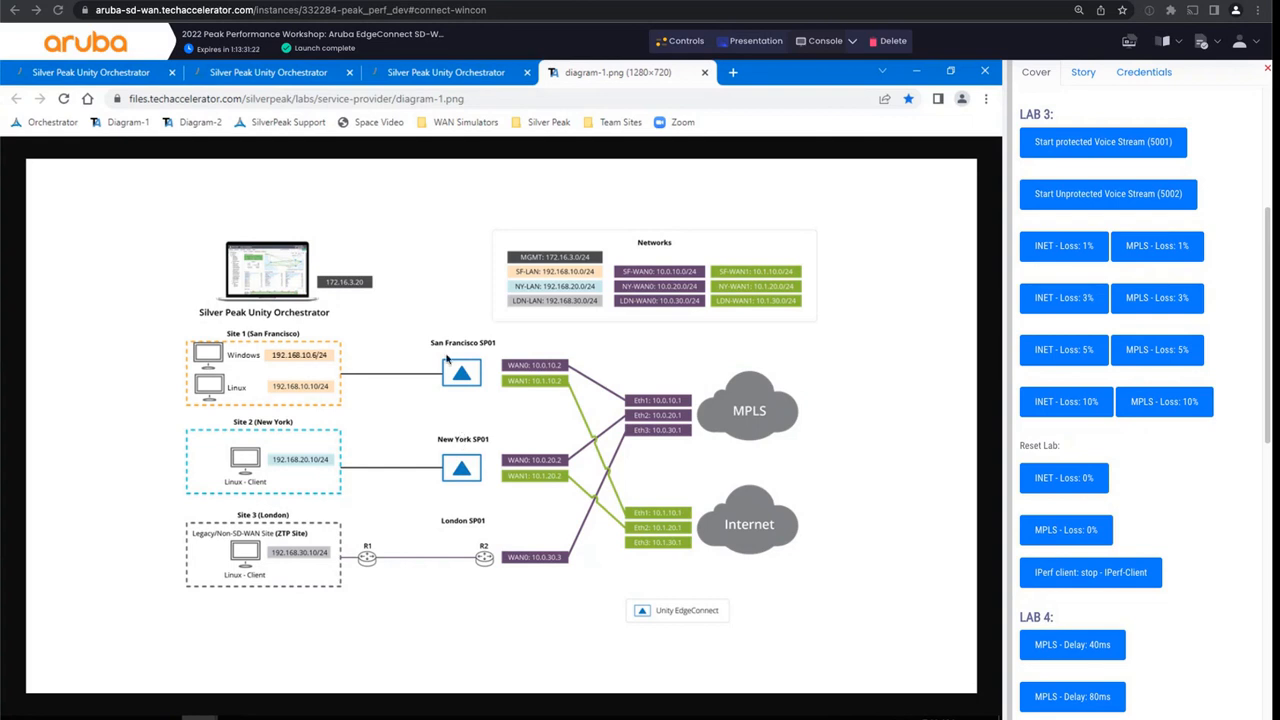
{"action": "mouse_move", "coordinate": [480, 457]}
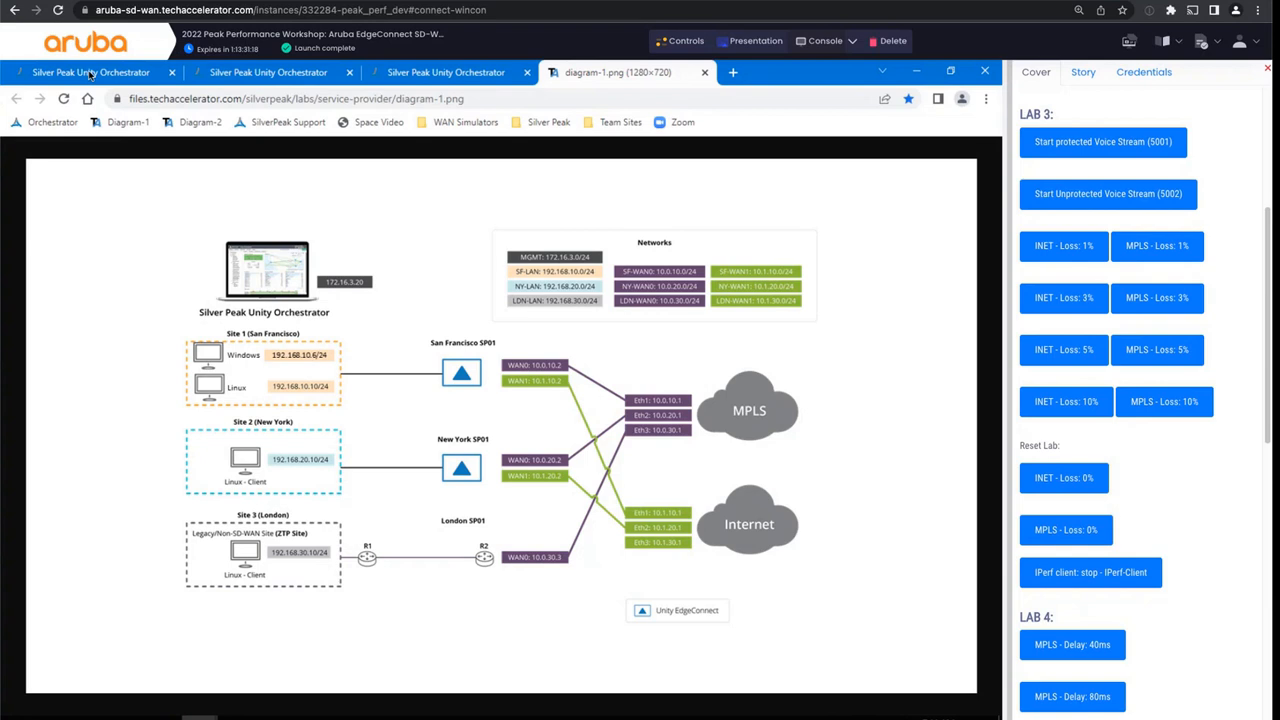
Show the Orchestrator Dashboard with SanFranSP01 and NewYorkSP01 on the topology map.
{"action": "left_click", "coordinate": [90, 72]}
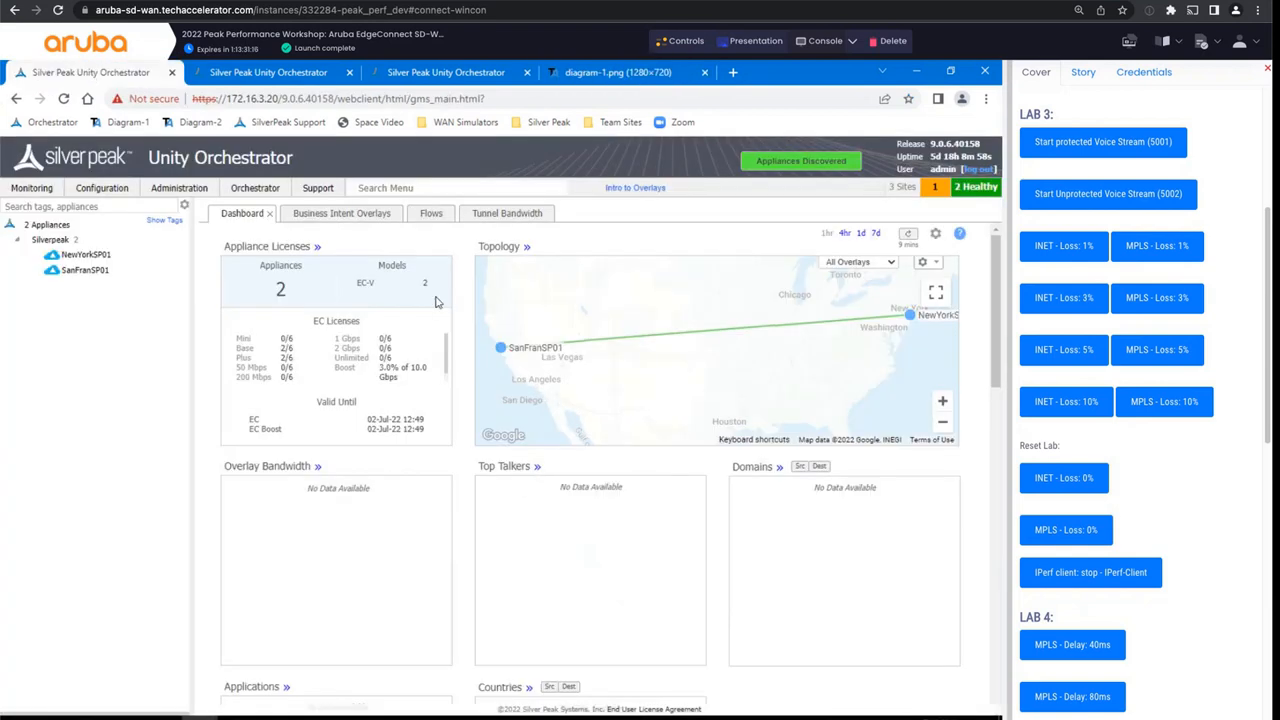
{"action": "mouse_move", "coordinate": [435, 340]}
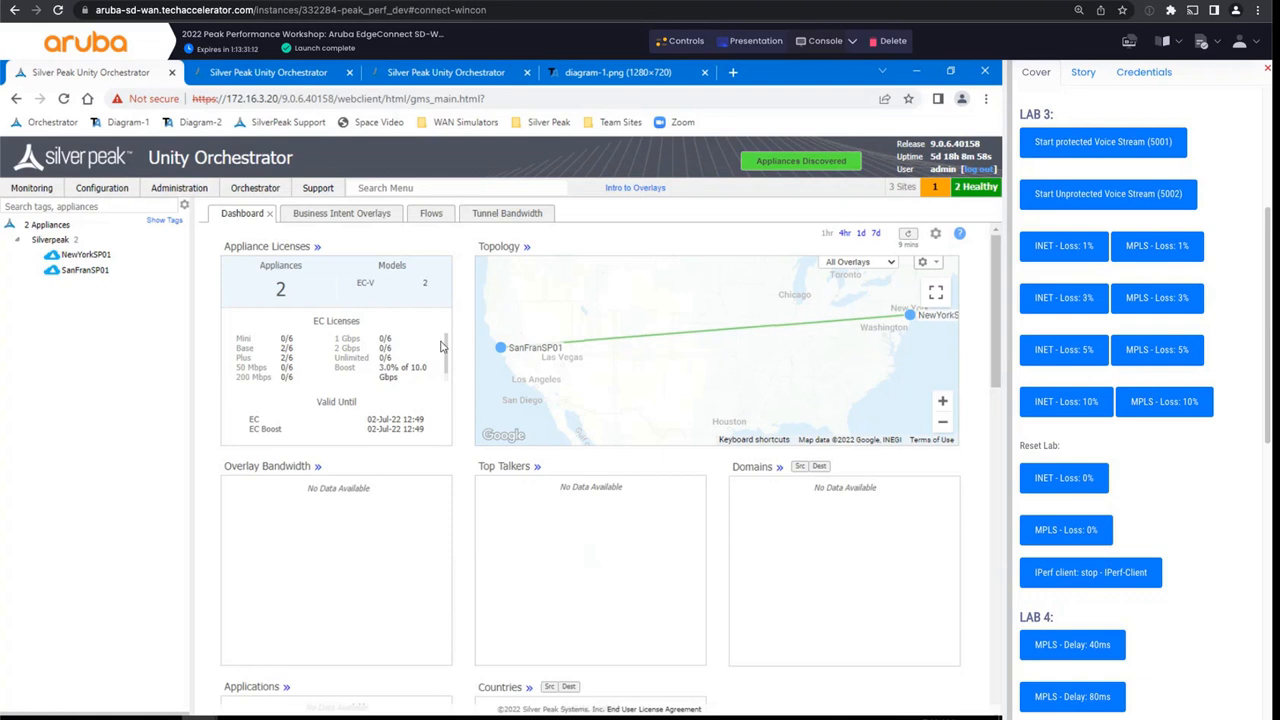
{"action": "mouse_move", "coordinate": [522, 487]}
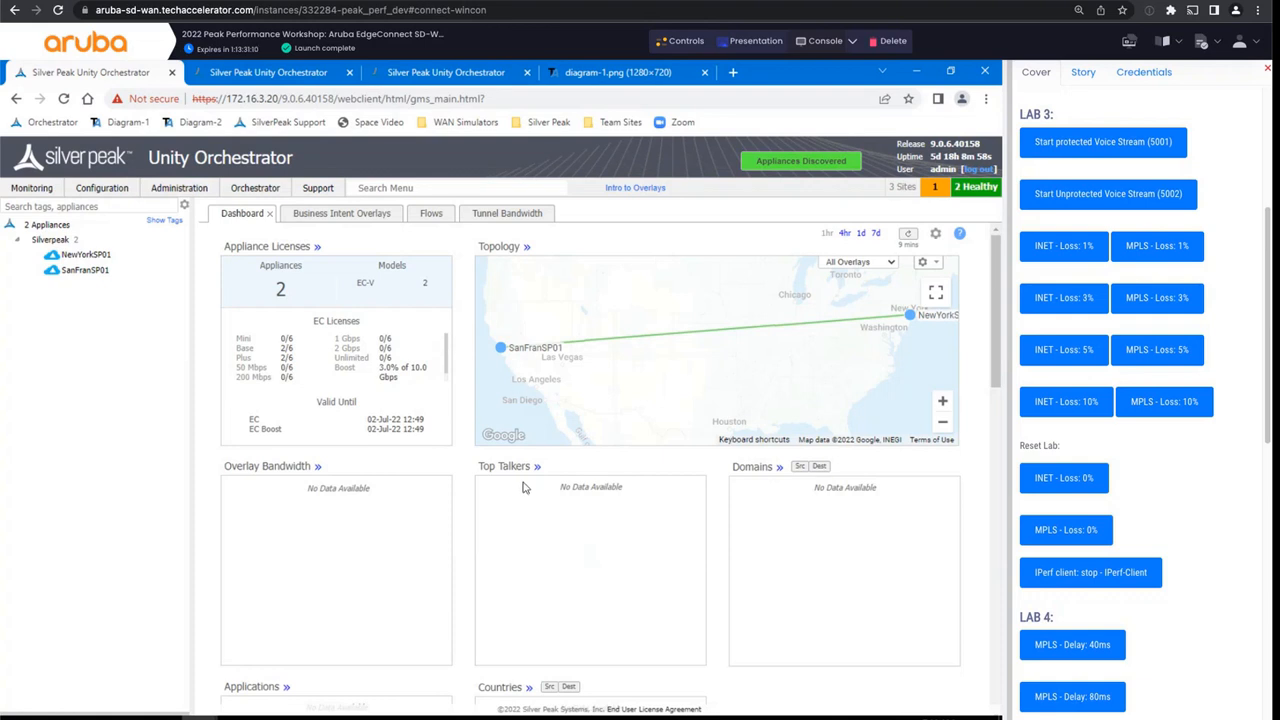
{"action": "mouse_move", "coordinate": [507, 514]}
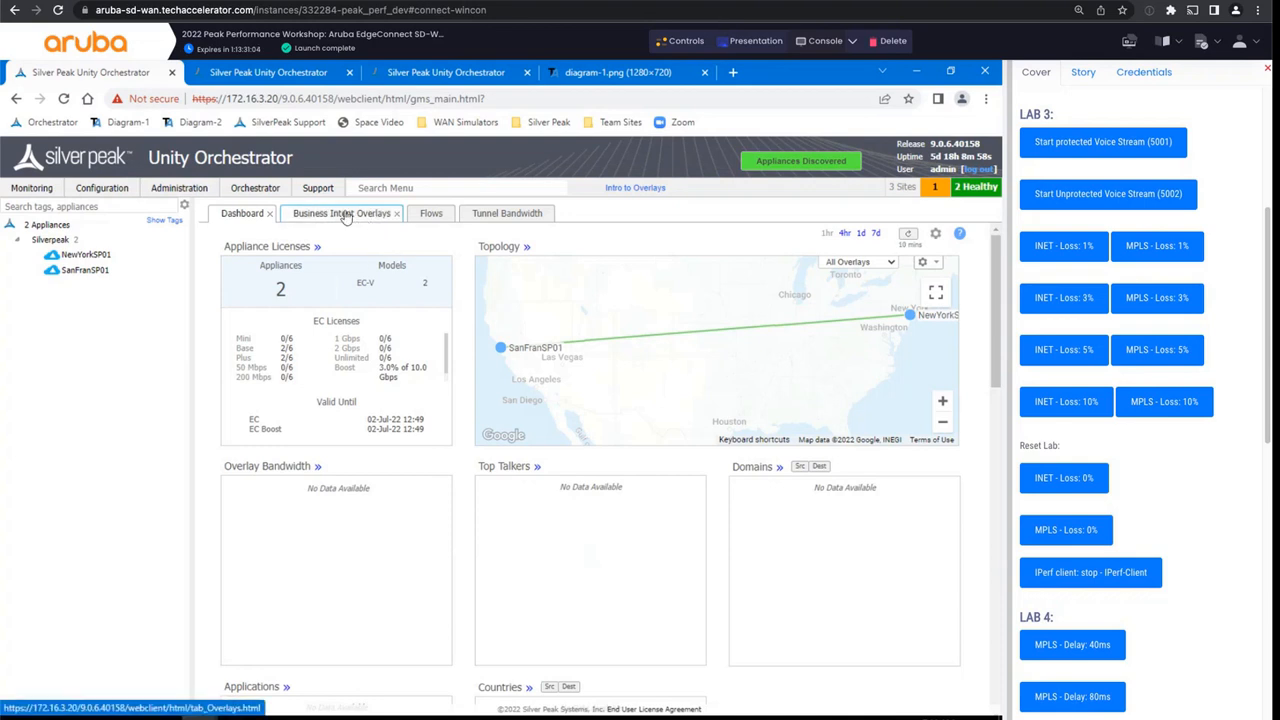
{"action": "left_click", "coordinate": [341, 213]}
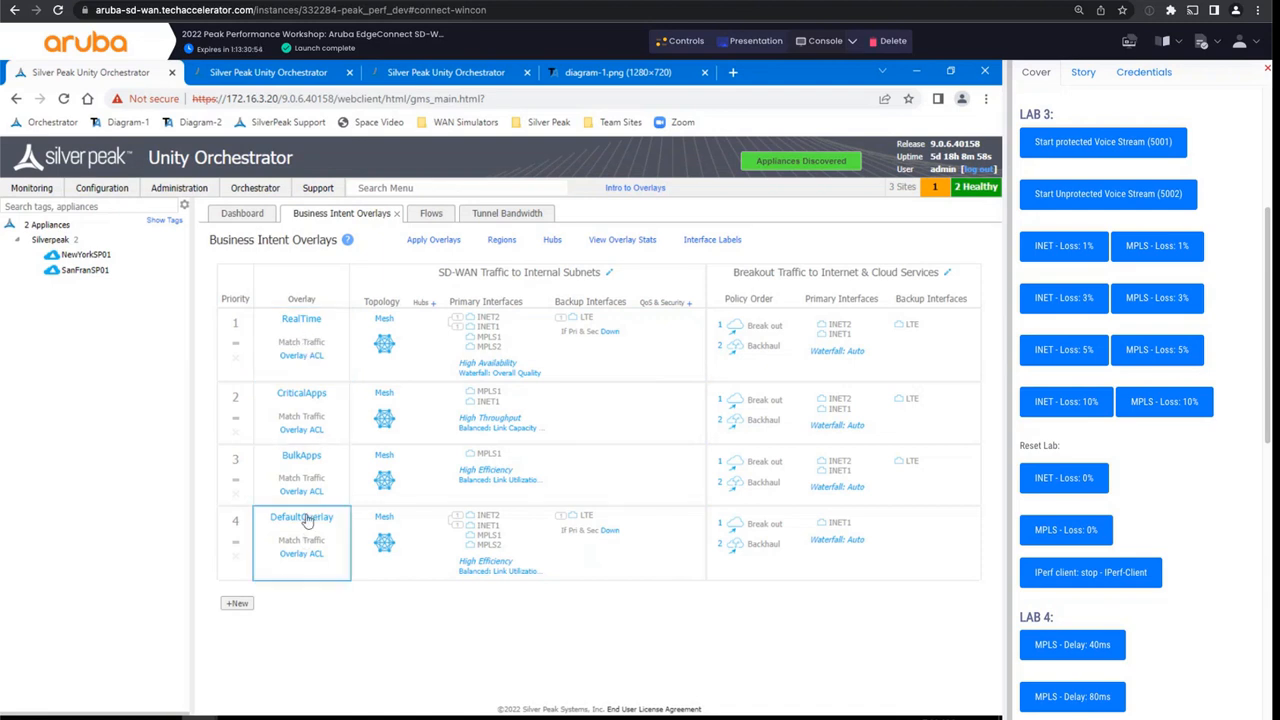
{"action": "left_click", "coordinate": [301, 340]}
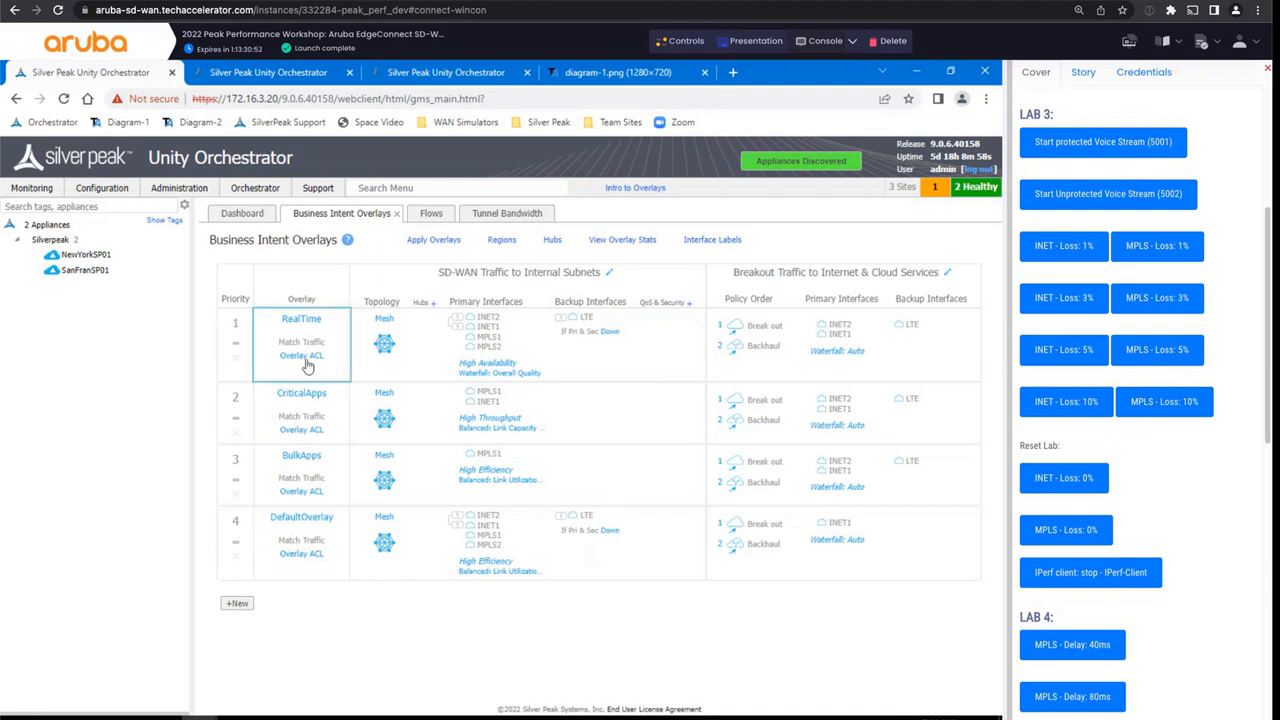
{"action": "mouse_move", "coordinate": [312, 336]}
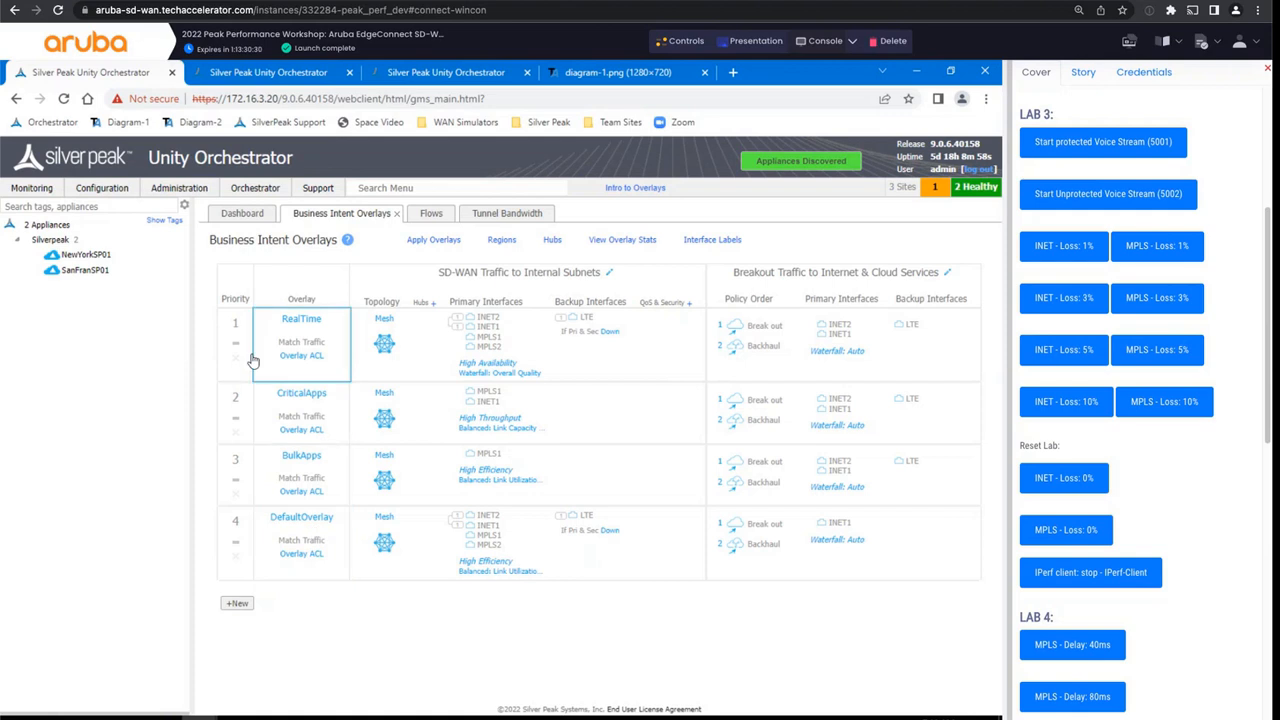
{"action": "left_click", "coordinate": [301, 540]}
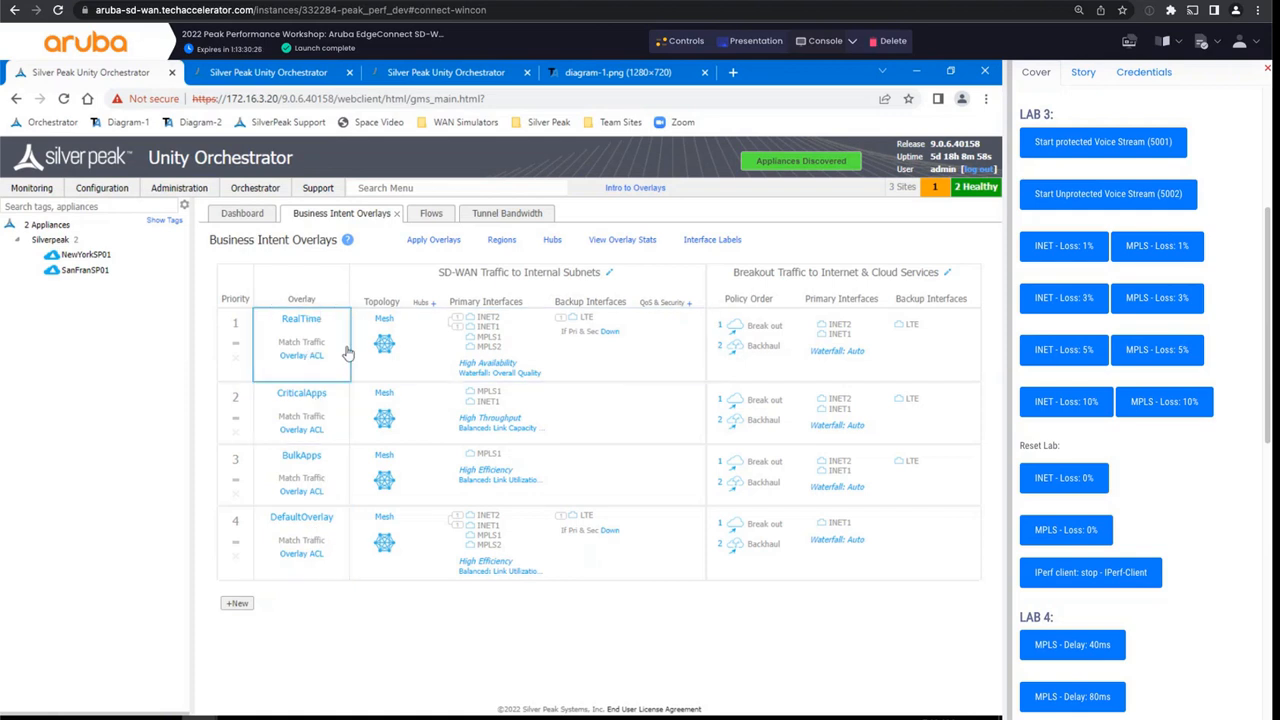
{"action": "mouse_move", "coordinate": [345, 358]}
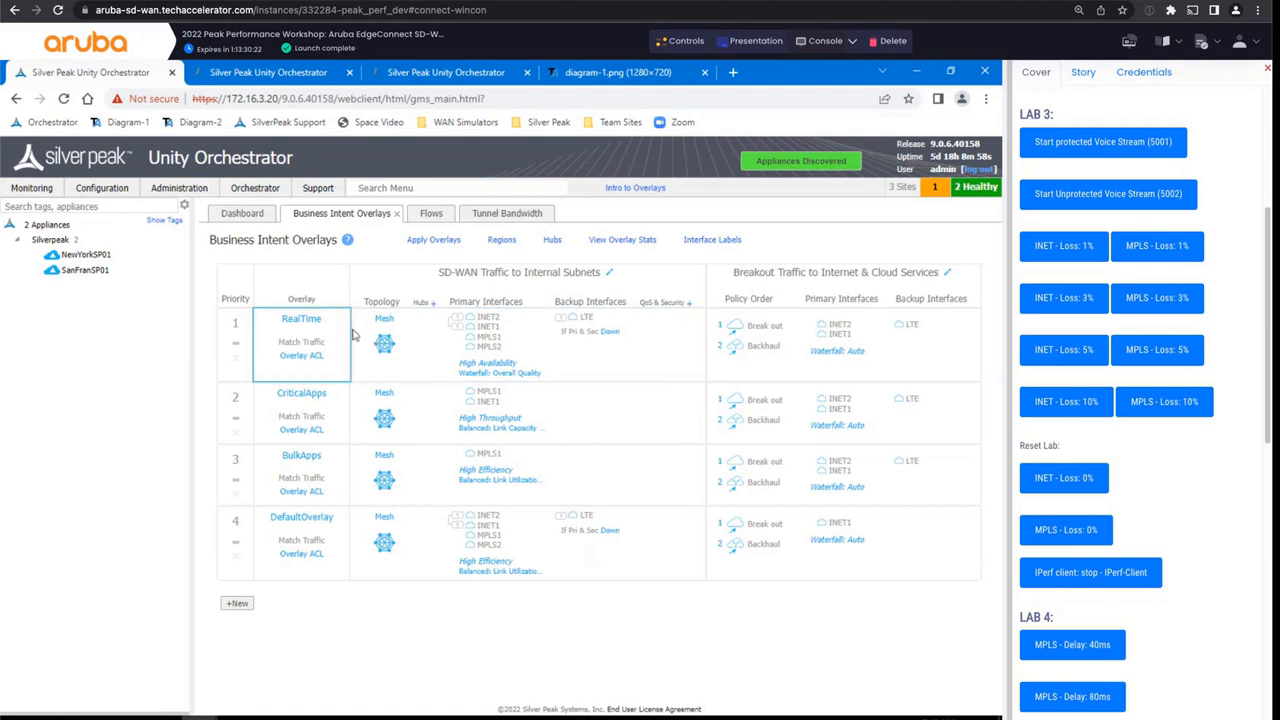
Open the RealTime overlay configuration and its Associate ACL list of 17 permit rules.
{"action": "left_click", "coordinate": [301, 318]}
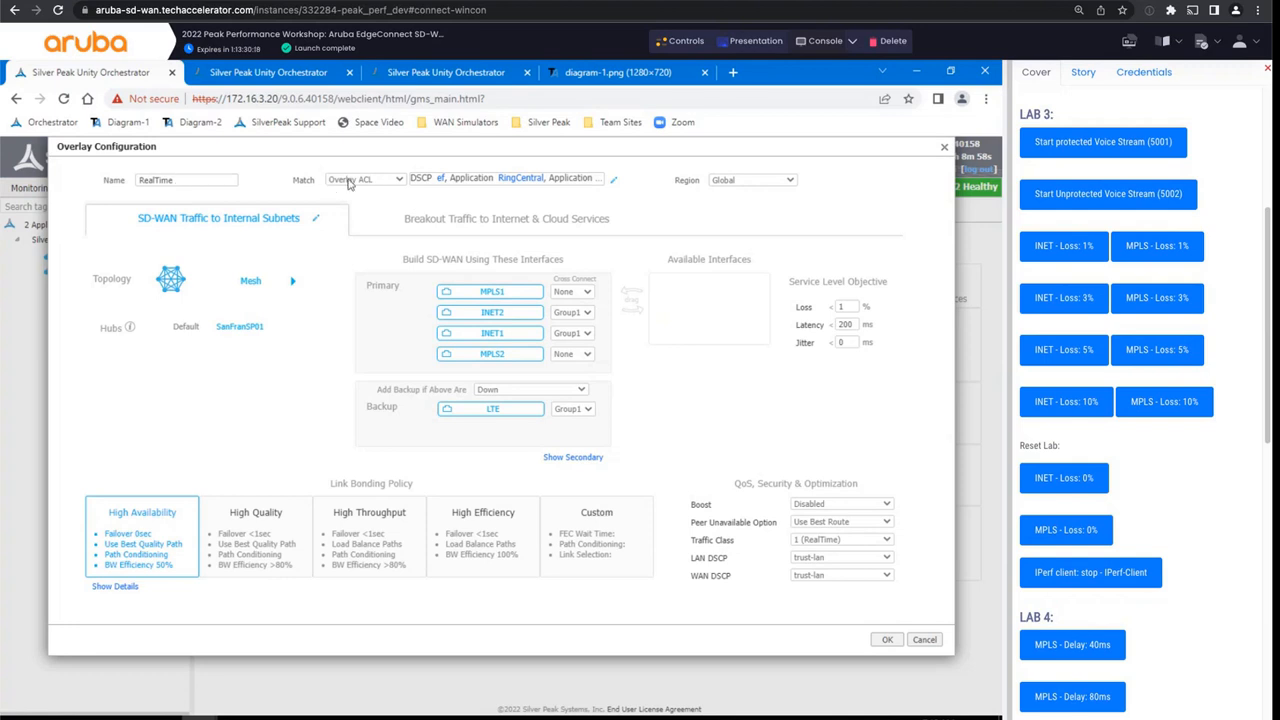
{"action": "mouse_move", "coordinate": [510, 164]}
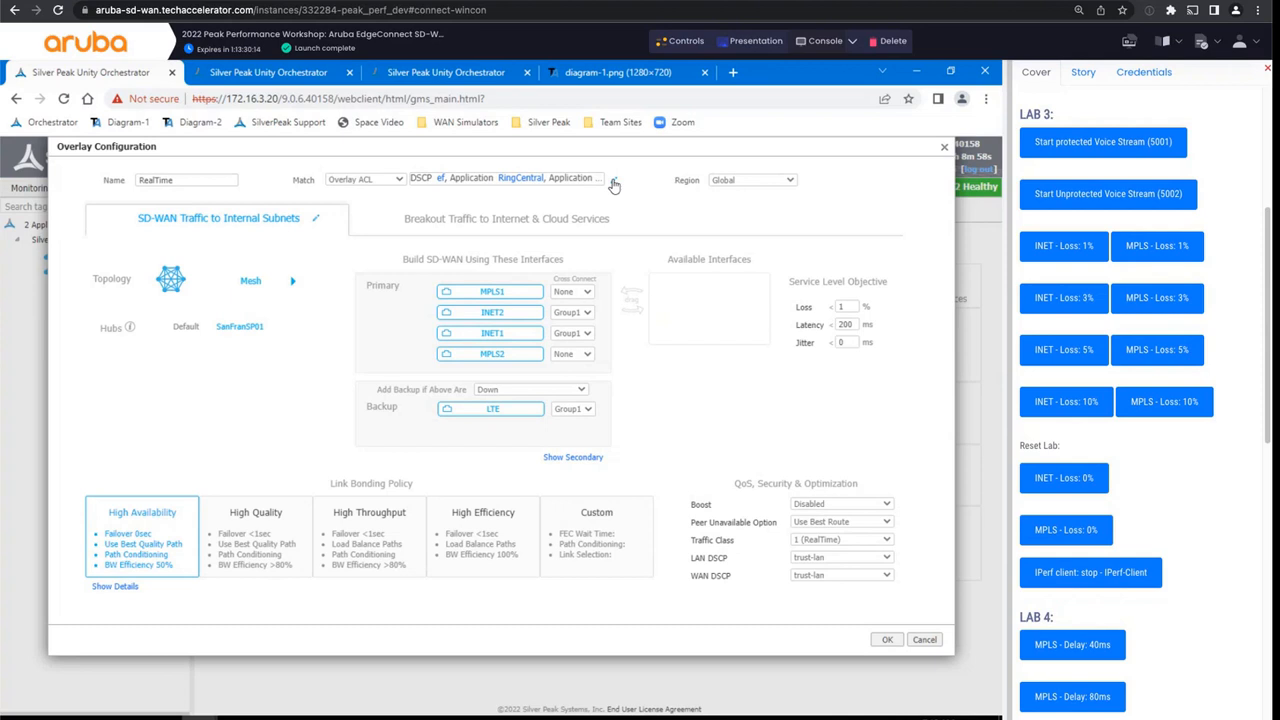
{"action": "left_click", "coordinate": [614, 186]}
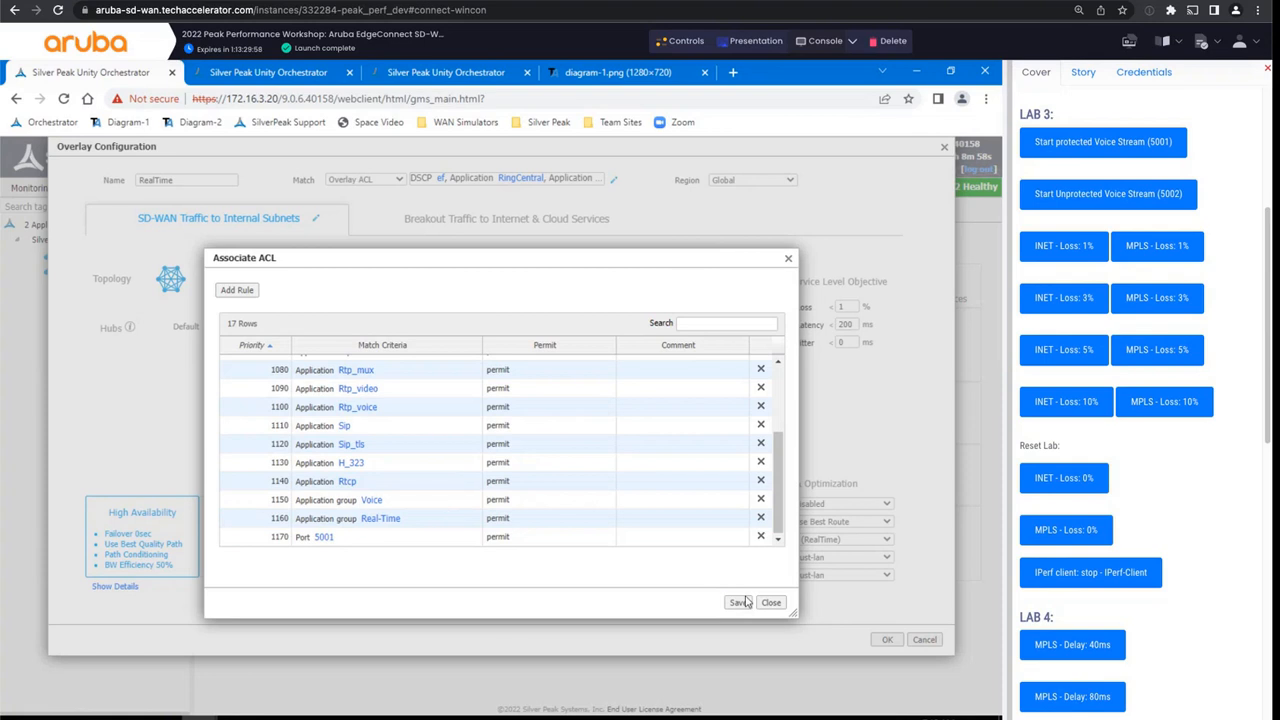
Close the Associate ACL dialog to return to the RealTime Overlay Configuration.
{"action": "left_click", "coordinate": [770, 602]}
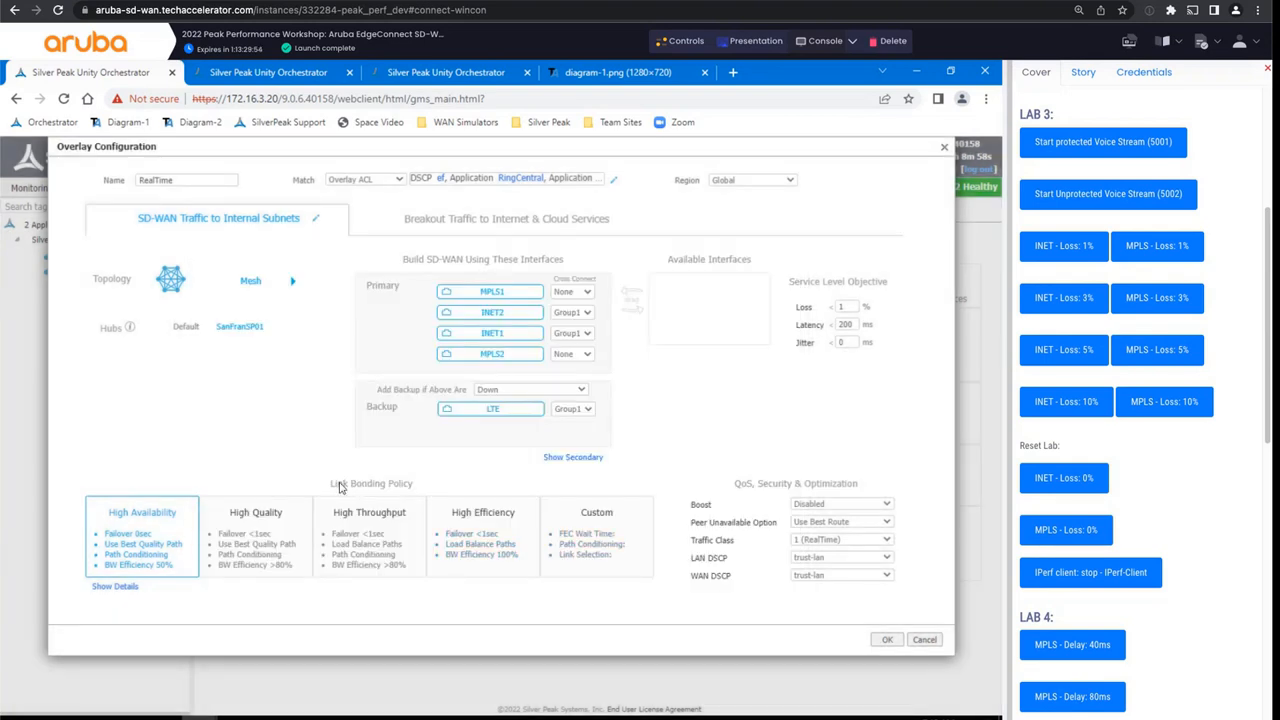
{"action": "mouse_move", "coordinate": [426, 486]}
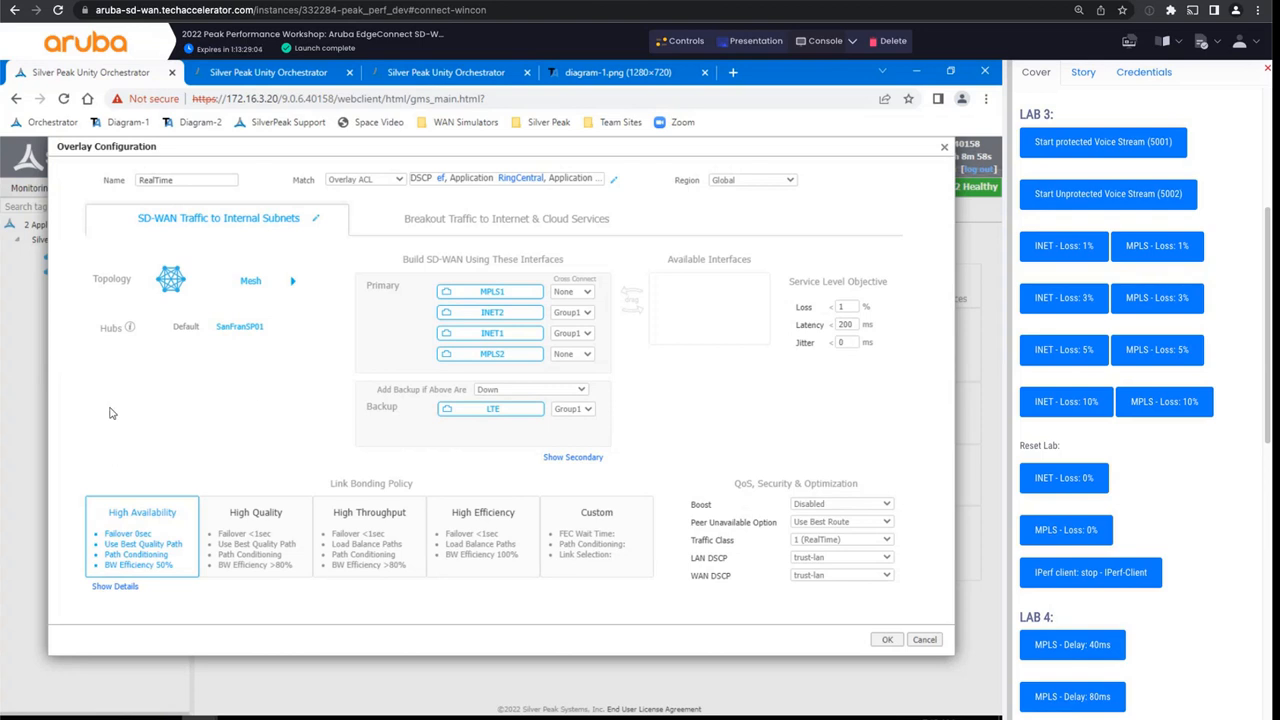
{"action": "mouse_move", "coordinate": [251, 393]}
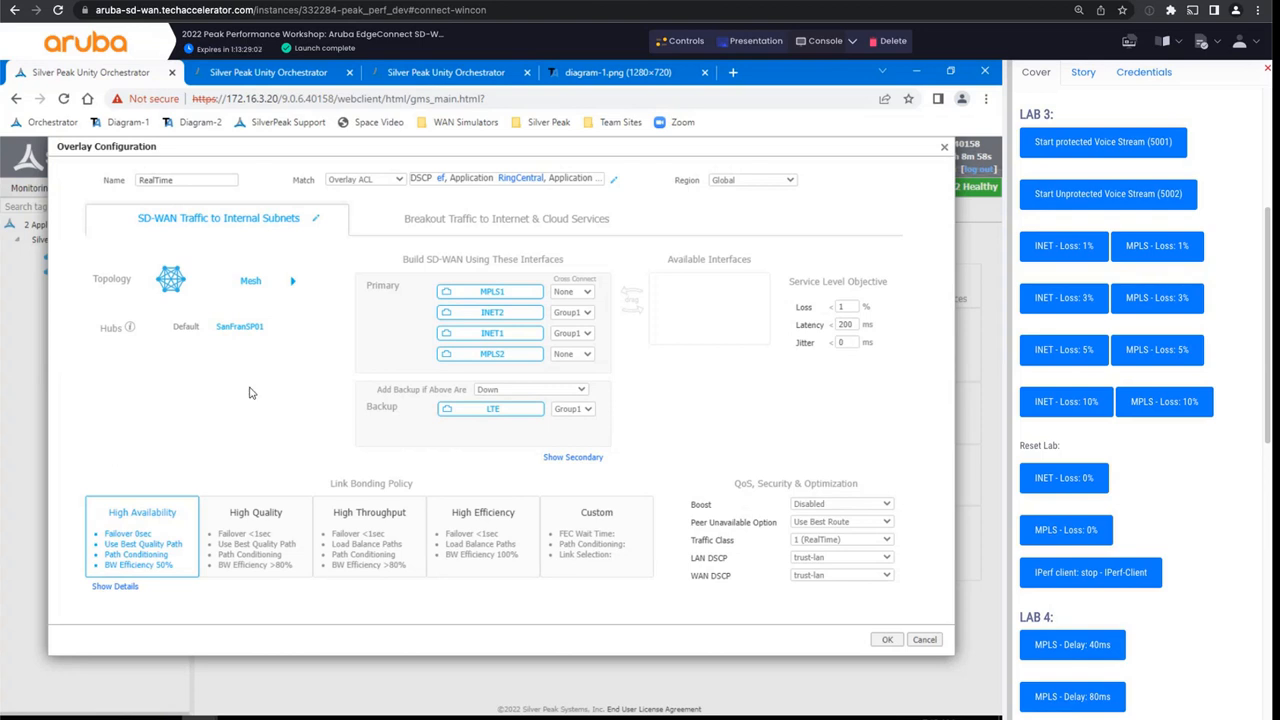
{"action": "mouse_move", "coordinate": [331, 545]}
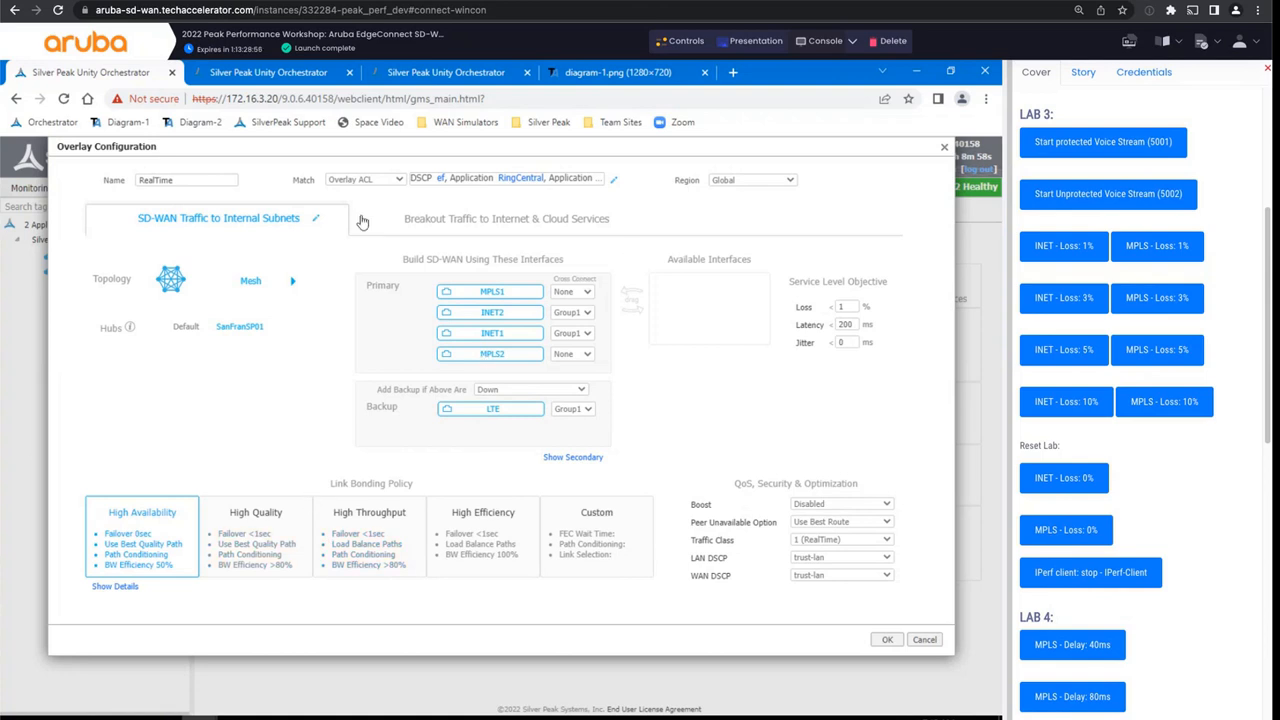
{"action": "mouse_move", "coordinate": [944, 147]}
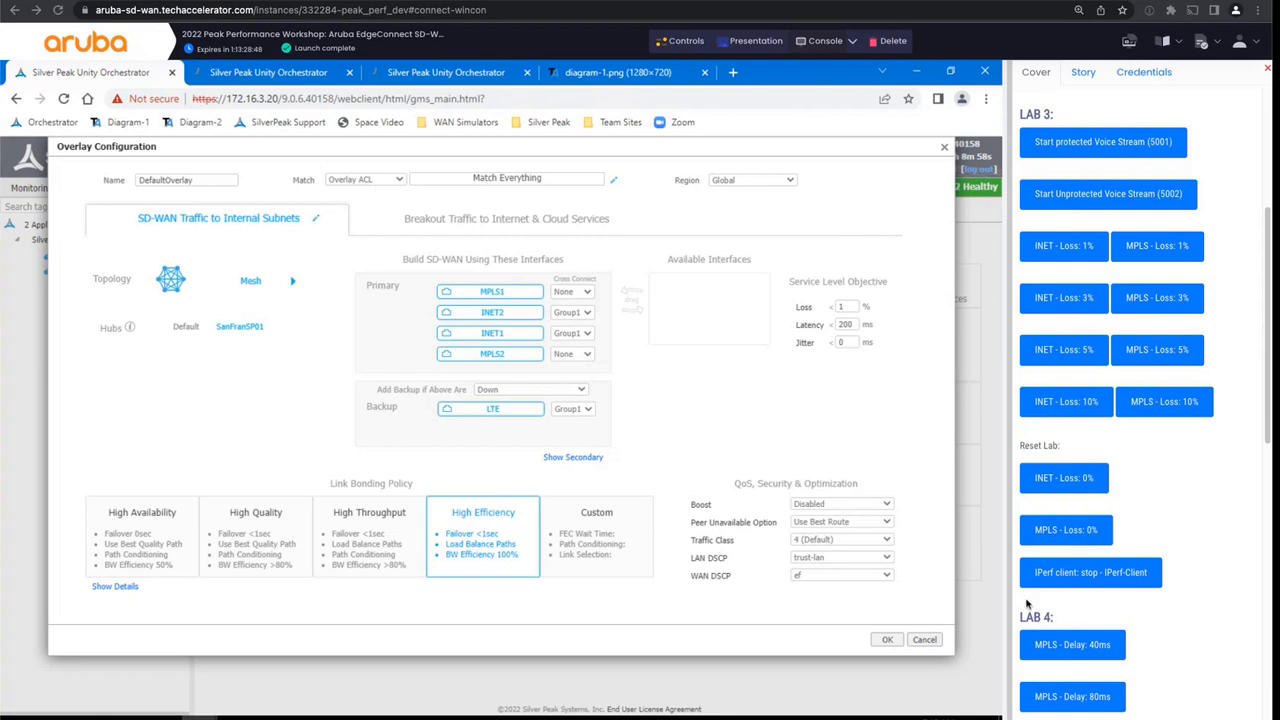
{"action": "mouse_move", "coordinate": [540, 181]}
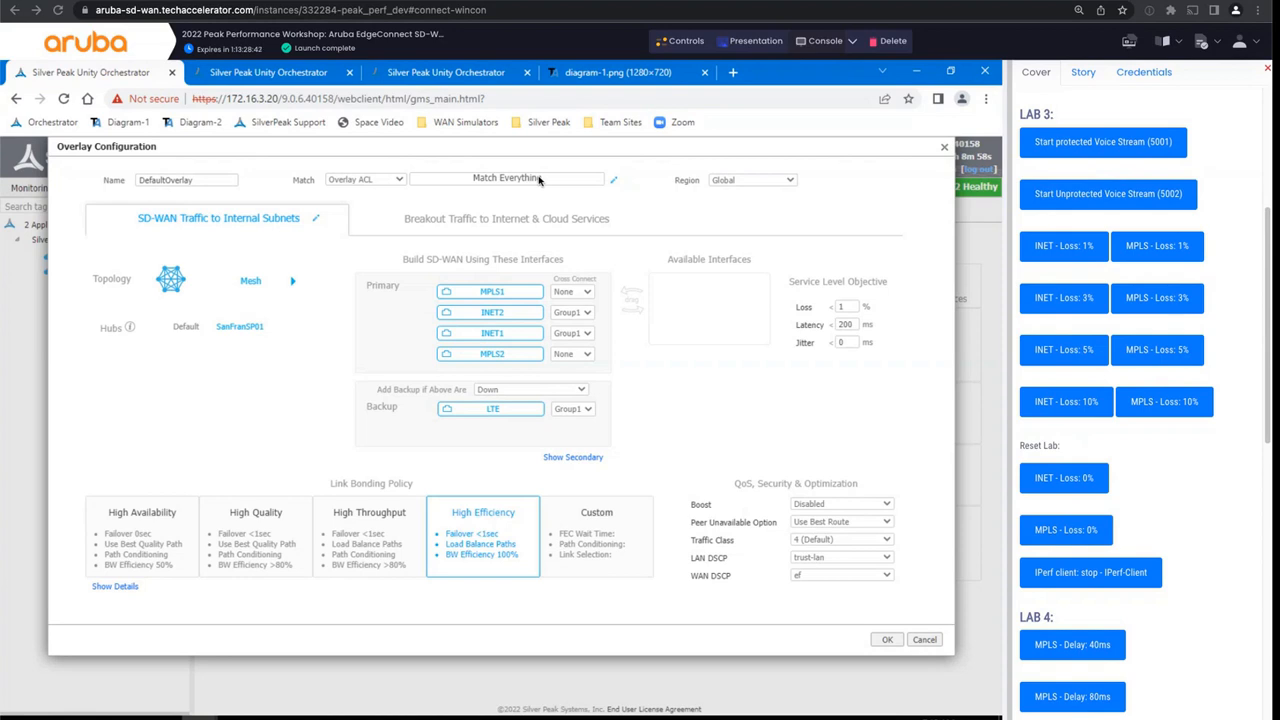
{"action": "mouse_move", "coordinate": [531, 538]}
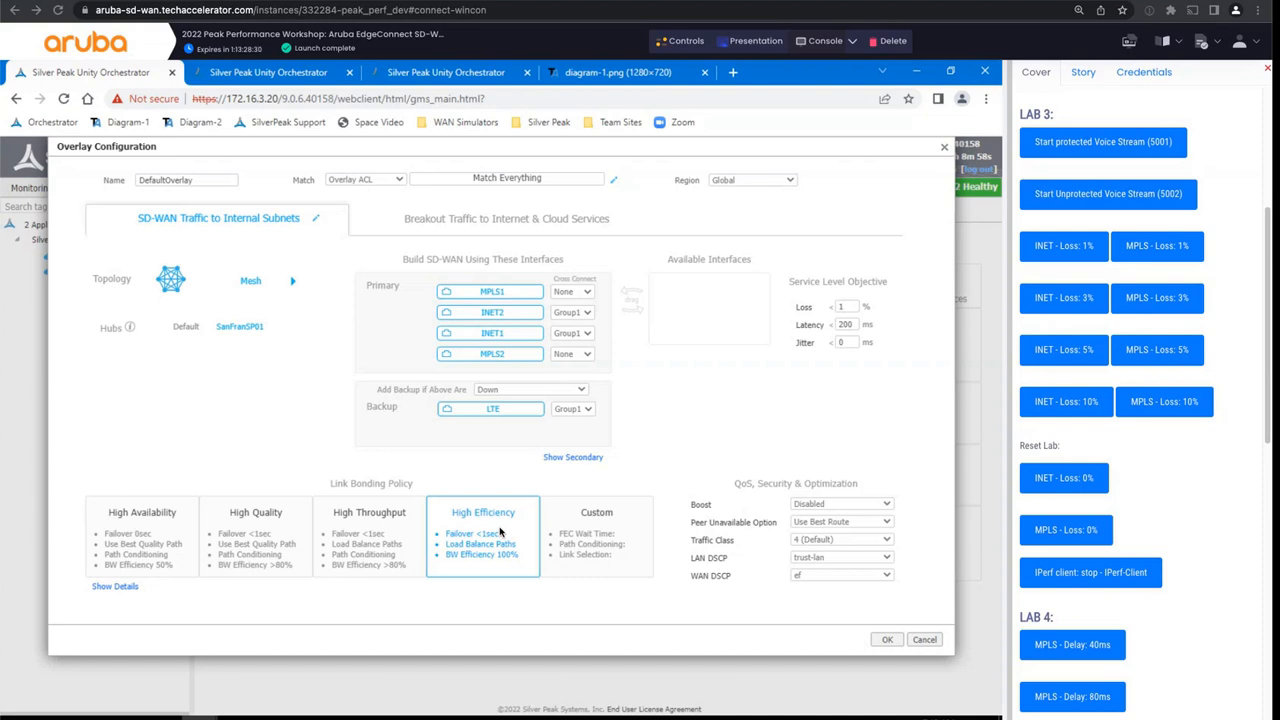
{"action": "mouse_move", "coordinate": [154, 589]}
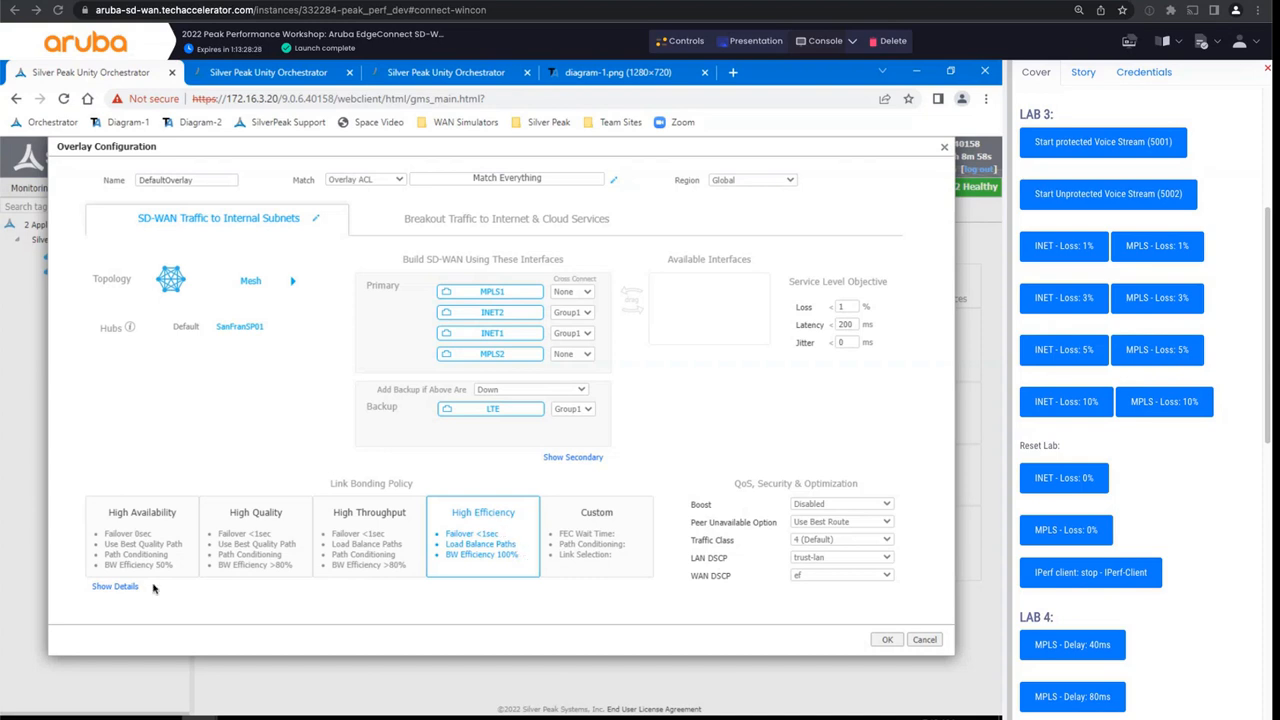
{"action": "mouse_move", "coordinate": [138, 570]}
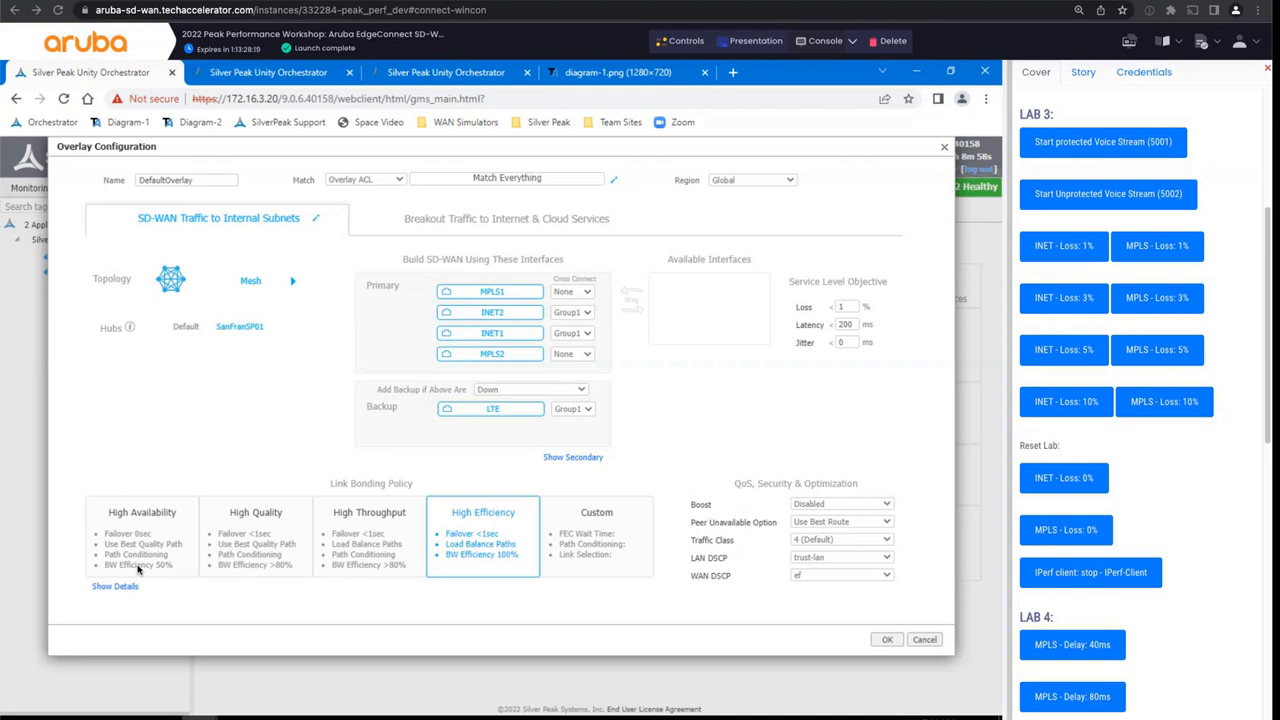
{"action": "mouse_move", "coordinate": [472, 543]}
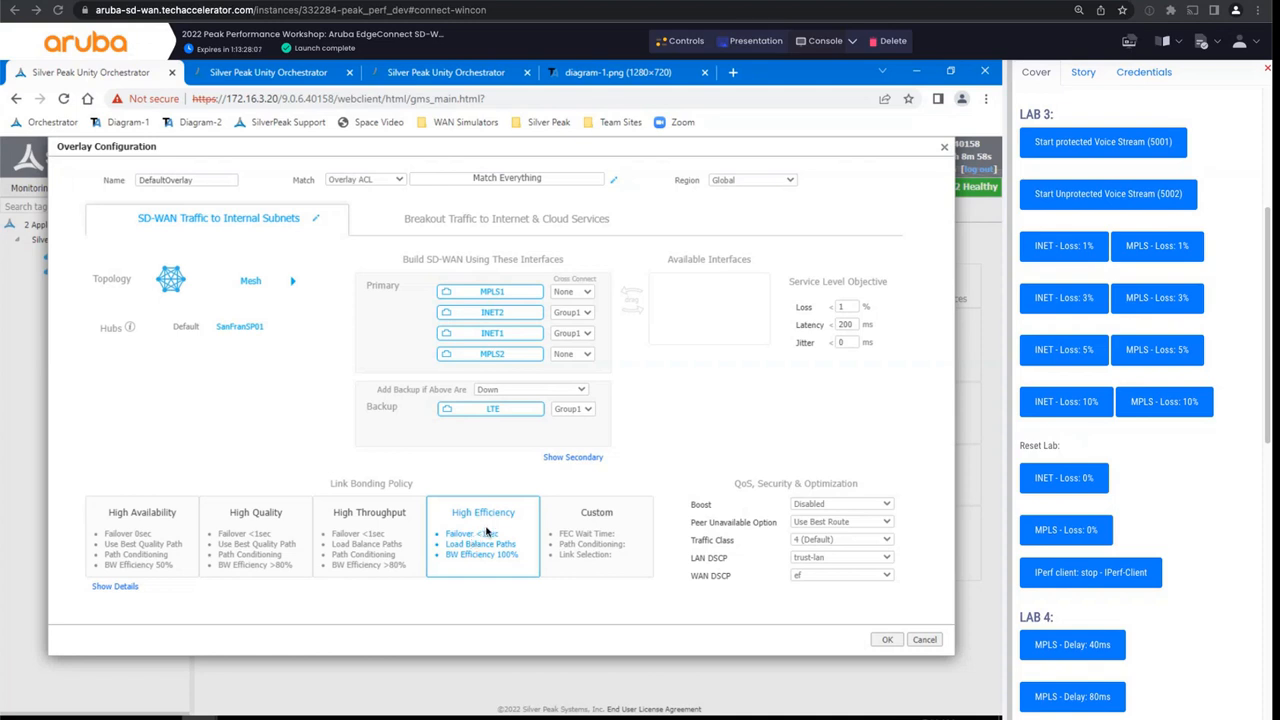
{"action": "mouse_move", "coordinate": [925, 645]}
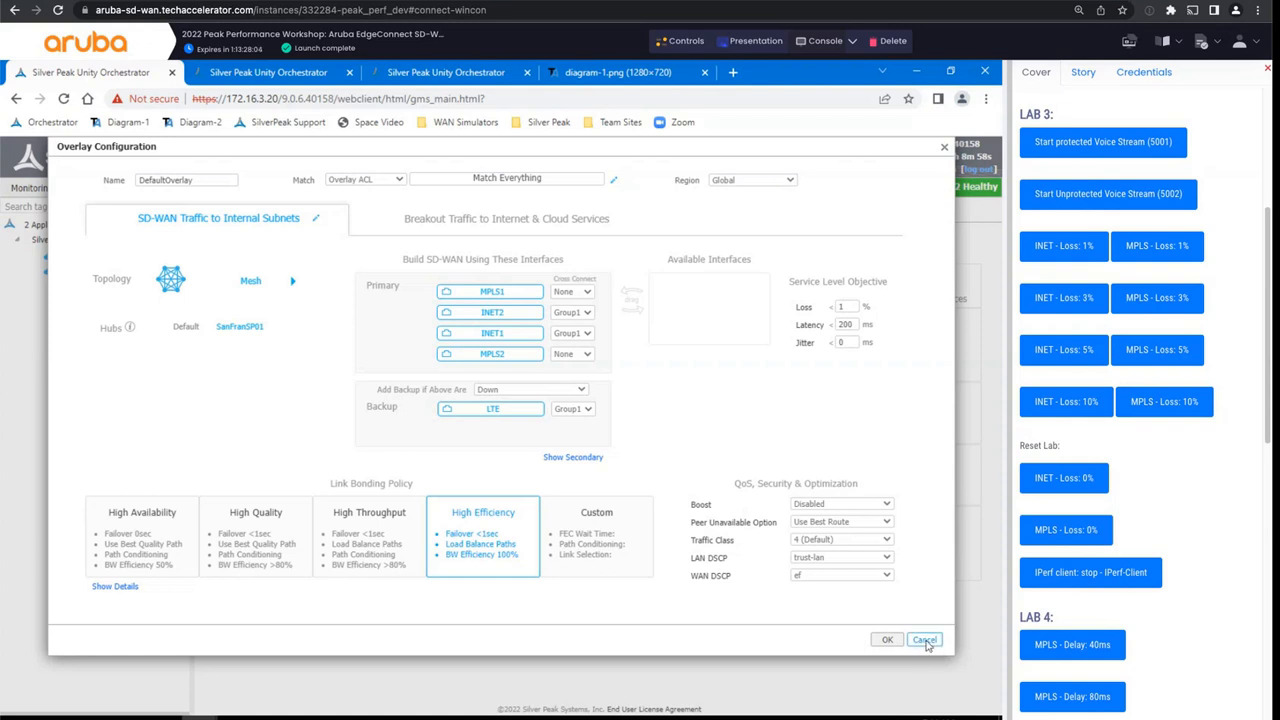
Cancel the DefaultOverlay configuration (Match Everything, High Efficiency bonding) without changes.
{"action": "left_click", "coordinate": [923, 639]}
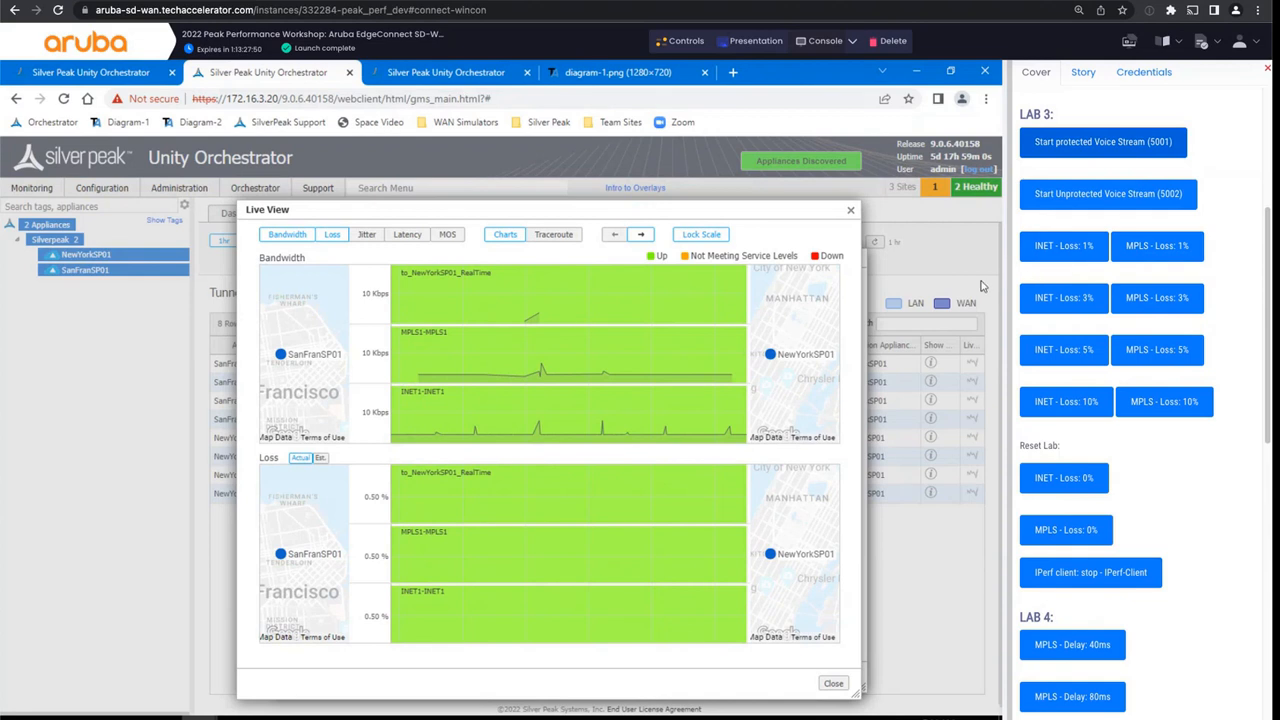
{"action": "mouse_move", "coordinate": [705, 327]}
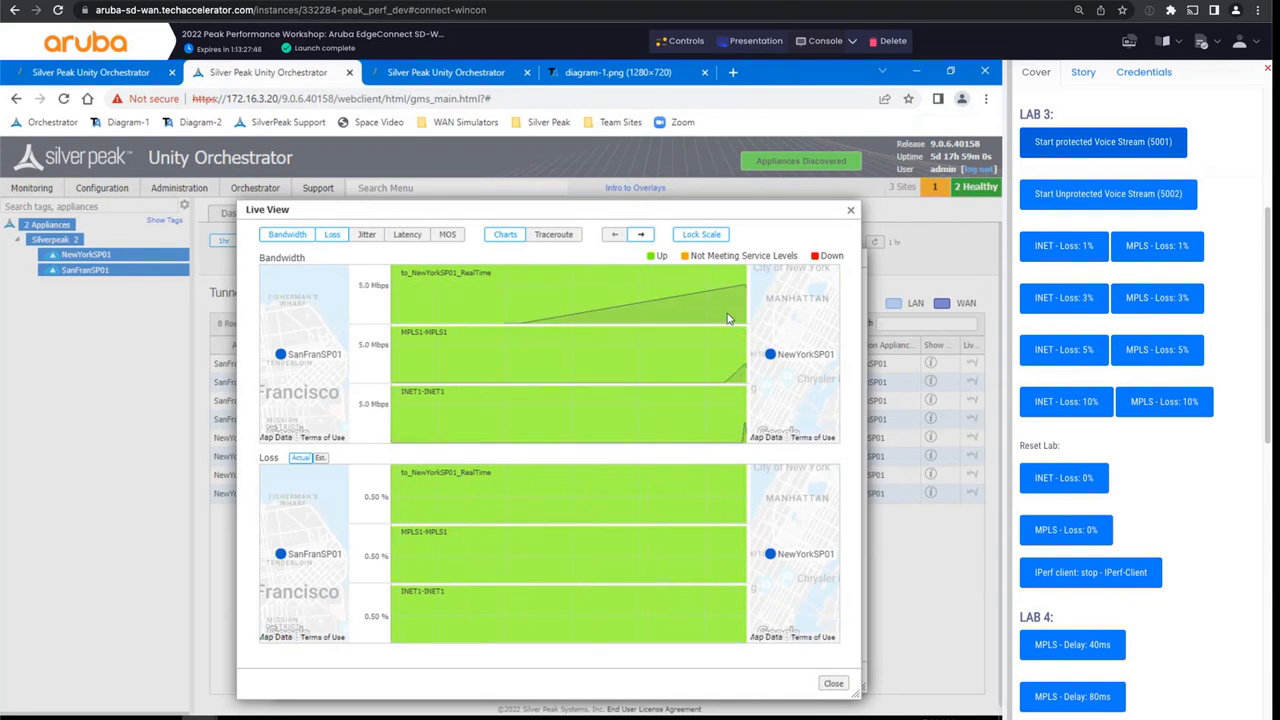
{"action": "mouse_move", "coordinate": [475, 275]}
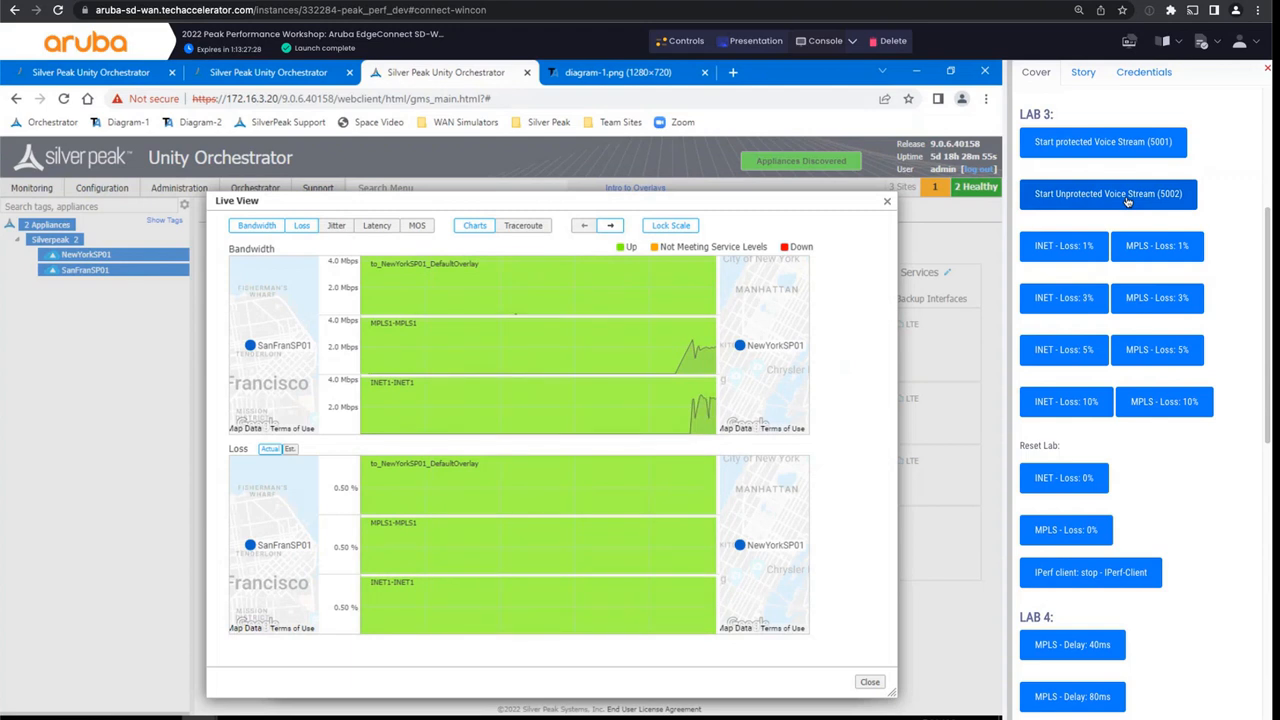
{"action": "mouse_move", "coordinate": [910, 320]}
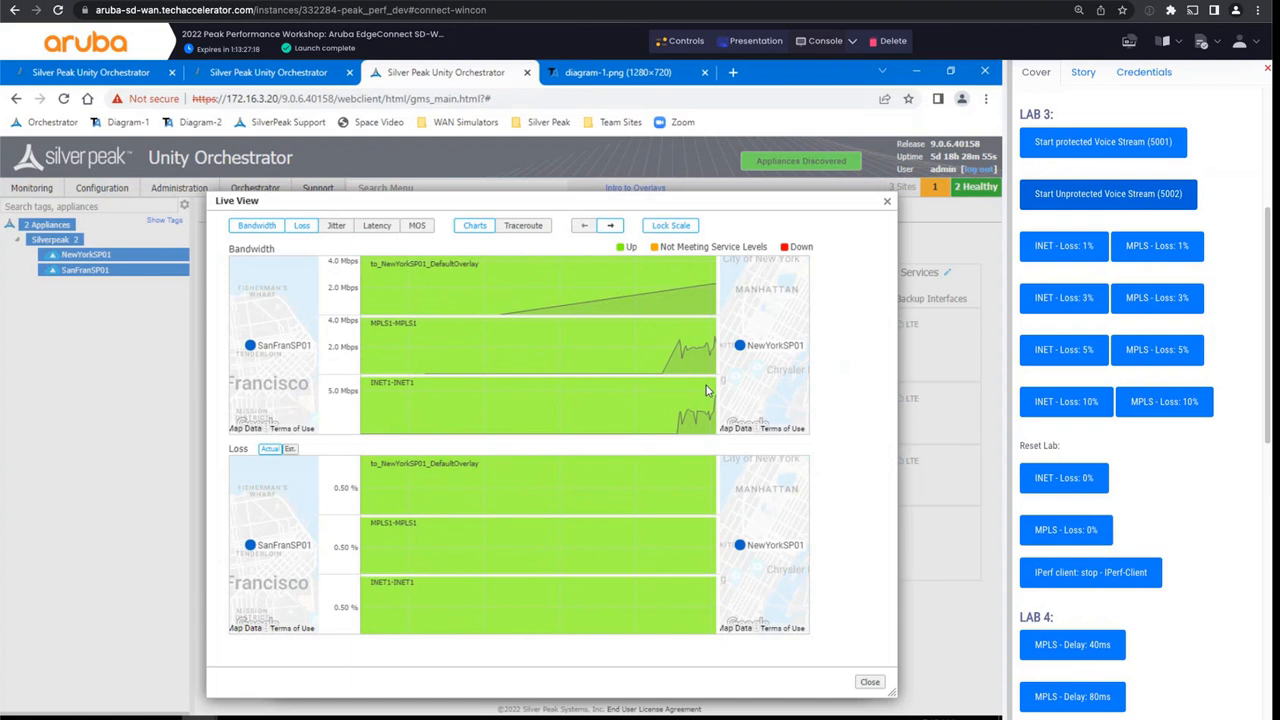
{"action": "mouse_move", "coordinate": [708, 355]}
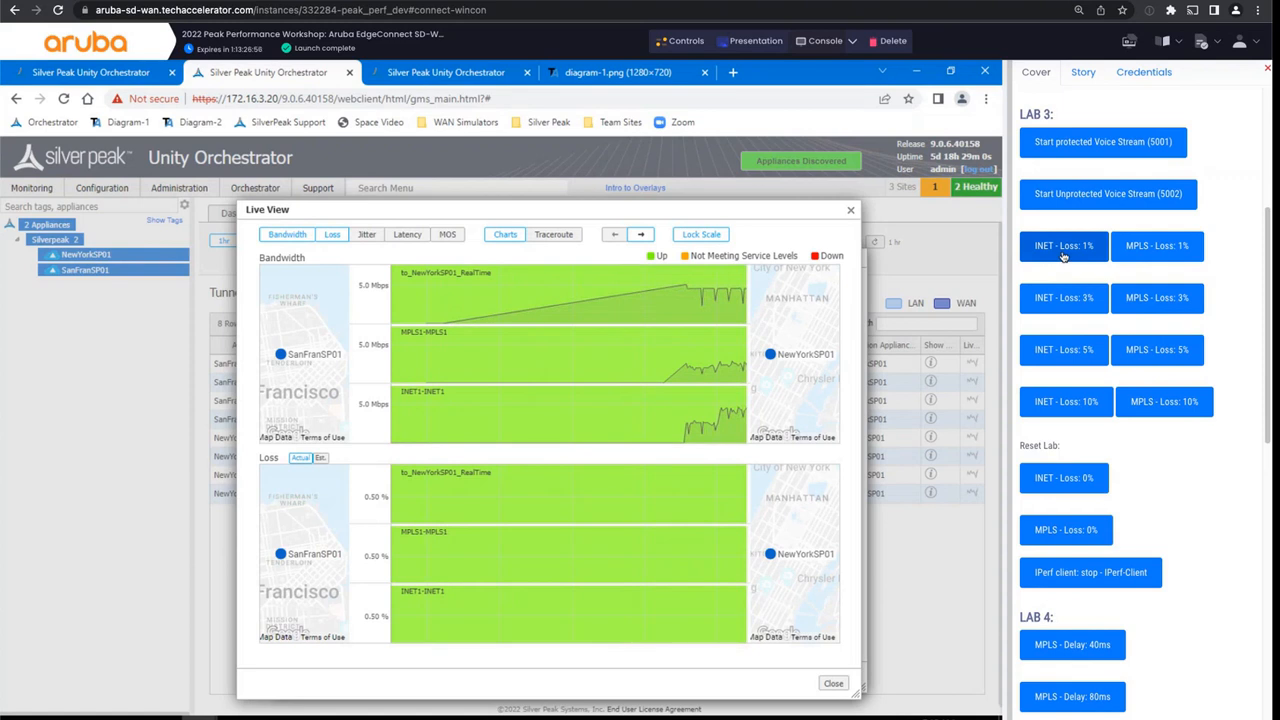
{"action": "mouse_move", "coordinate": [965, 583]}
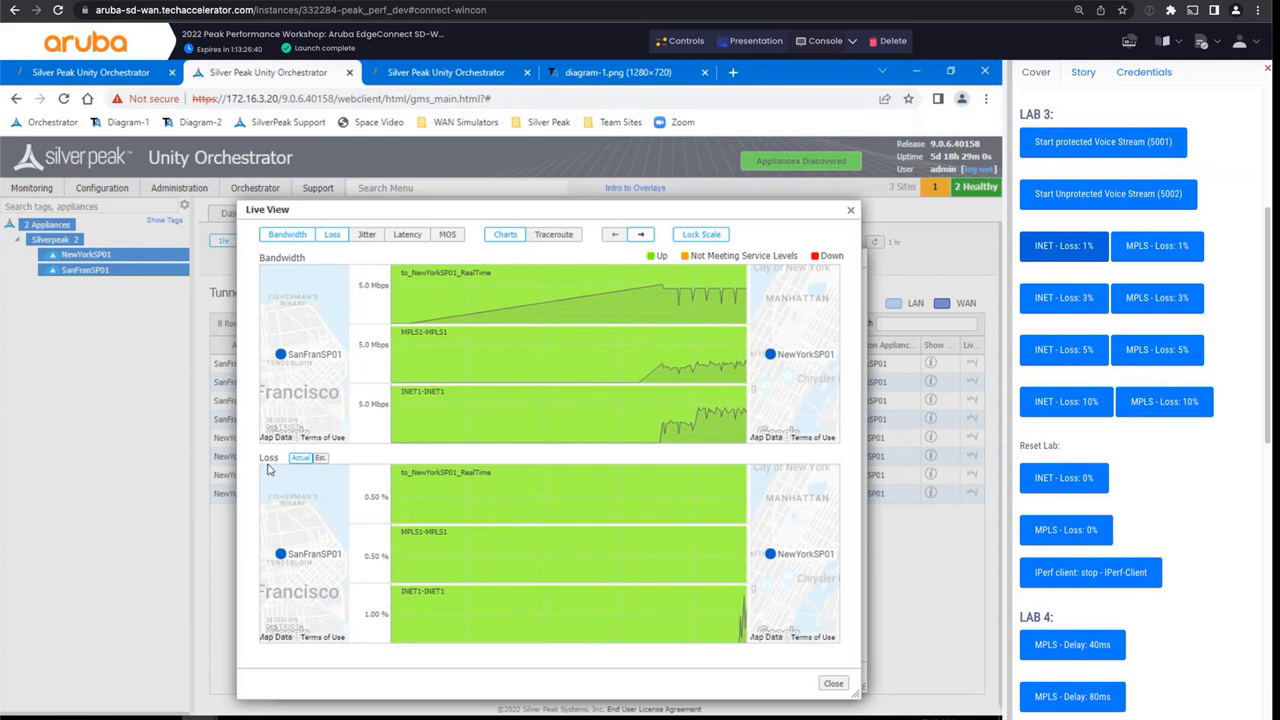
{"action": "mouse_move", "coordinate": [634, 537]}
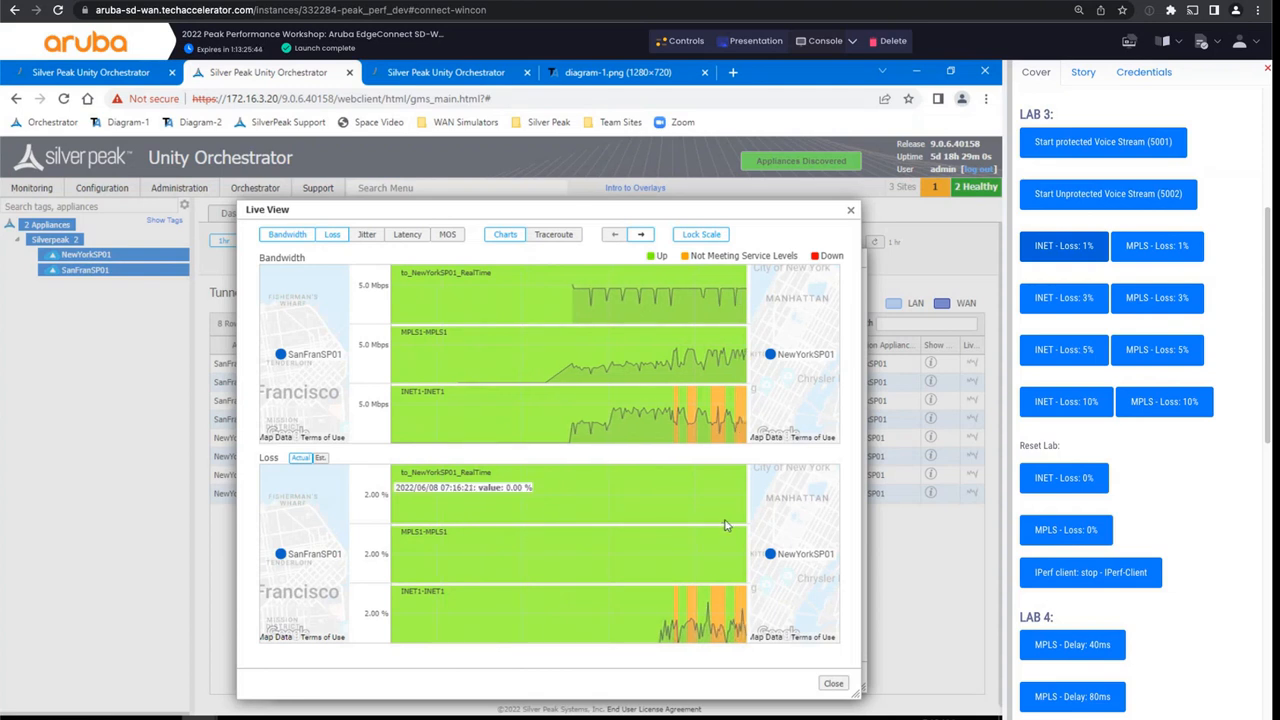
{"action": "mouse_move", "coordinate": [712, 494]}
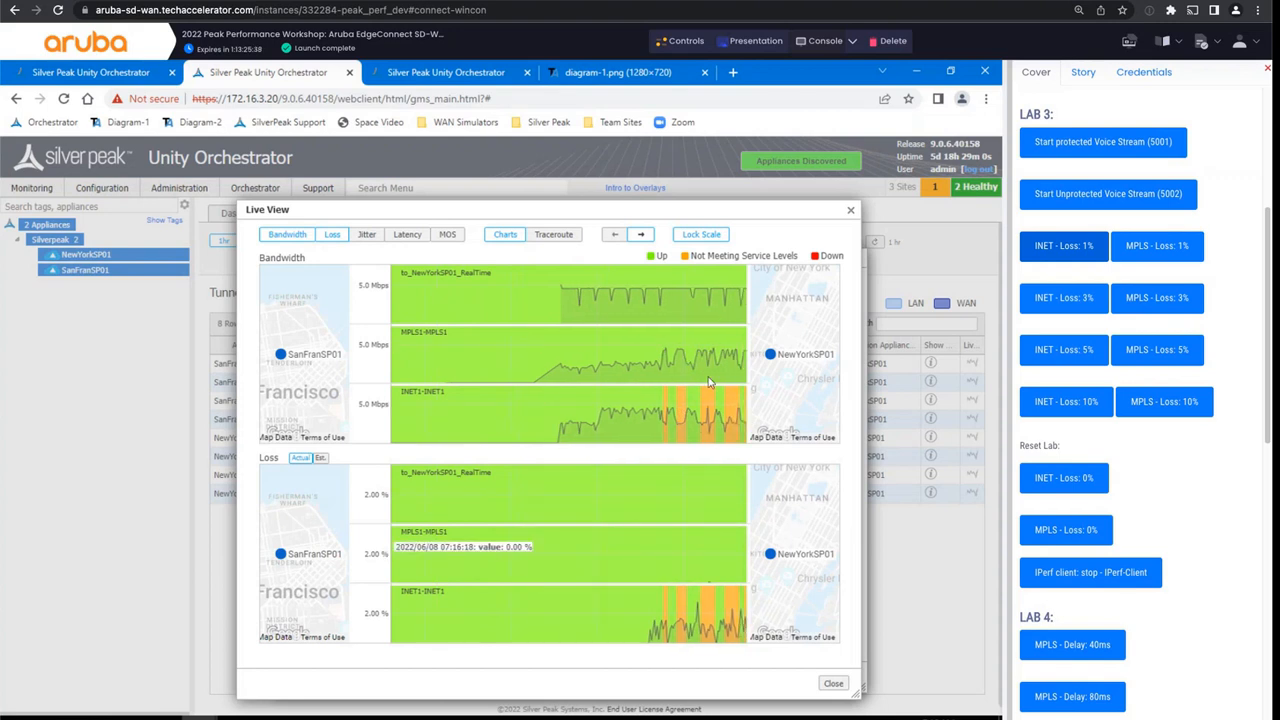
{"action": "mouse_move", "coordinate": [703, 488]}
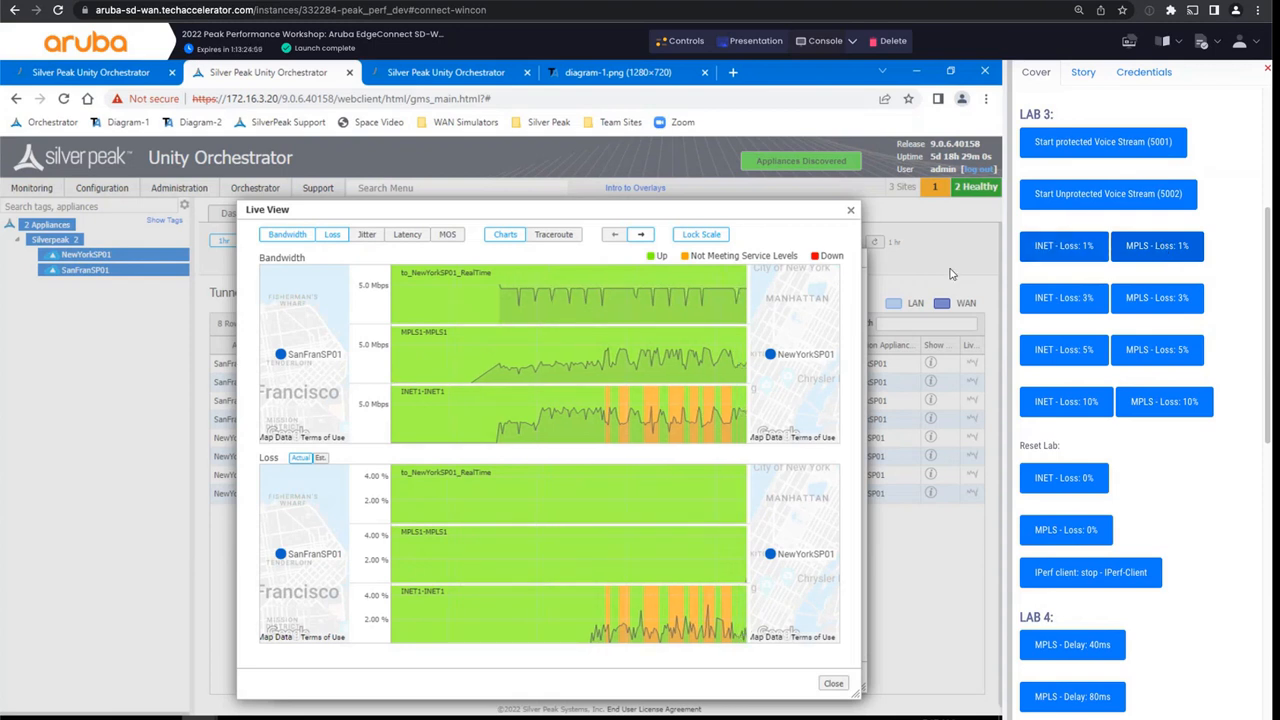
{"action": "mouse_move", "coordinate": [707, 573]}
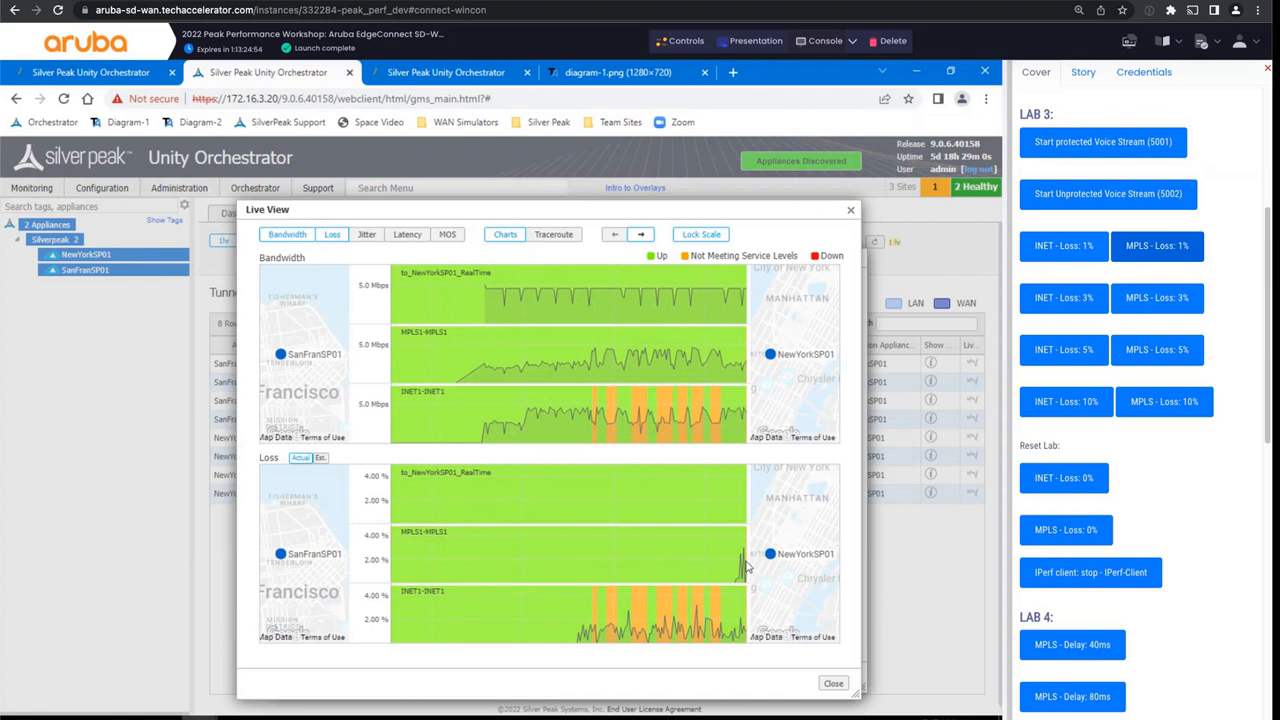
{"action": "mouse_move", "coordinate": [743, 589]}
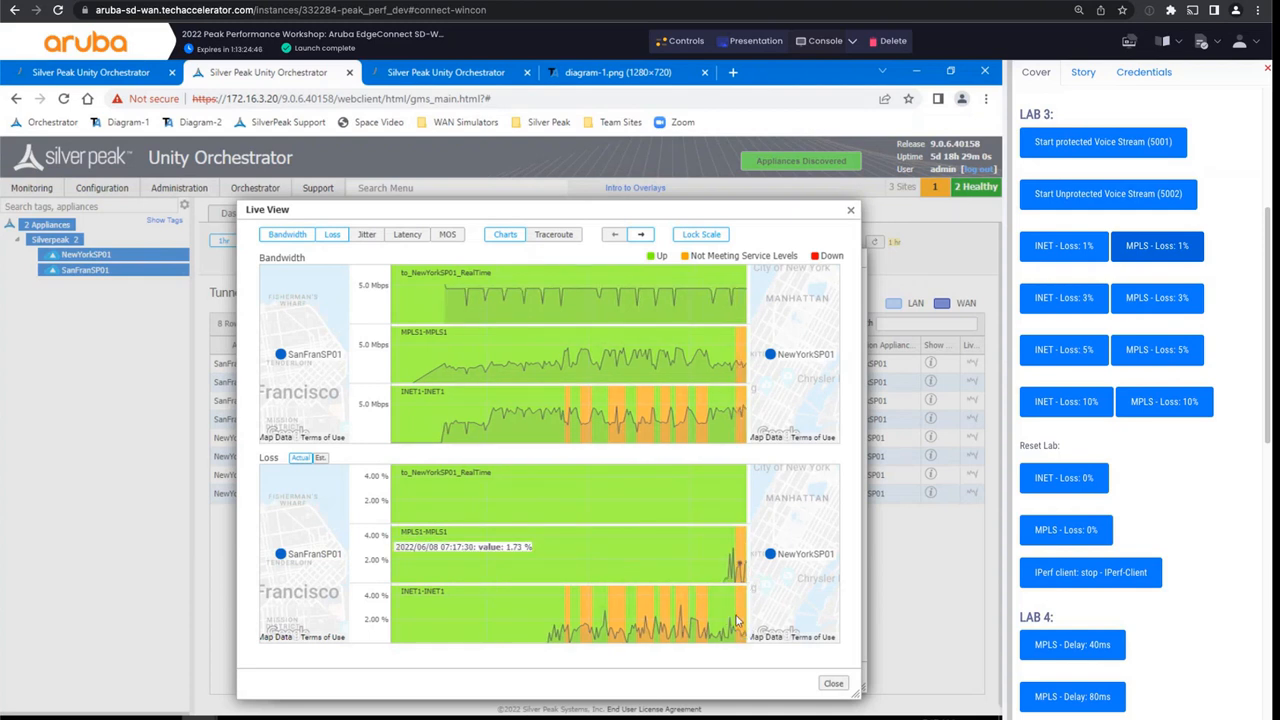
{"action": "mouse_move", "coordinate": [715, 580]}
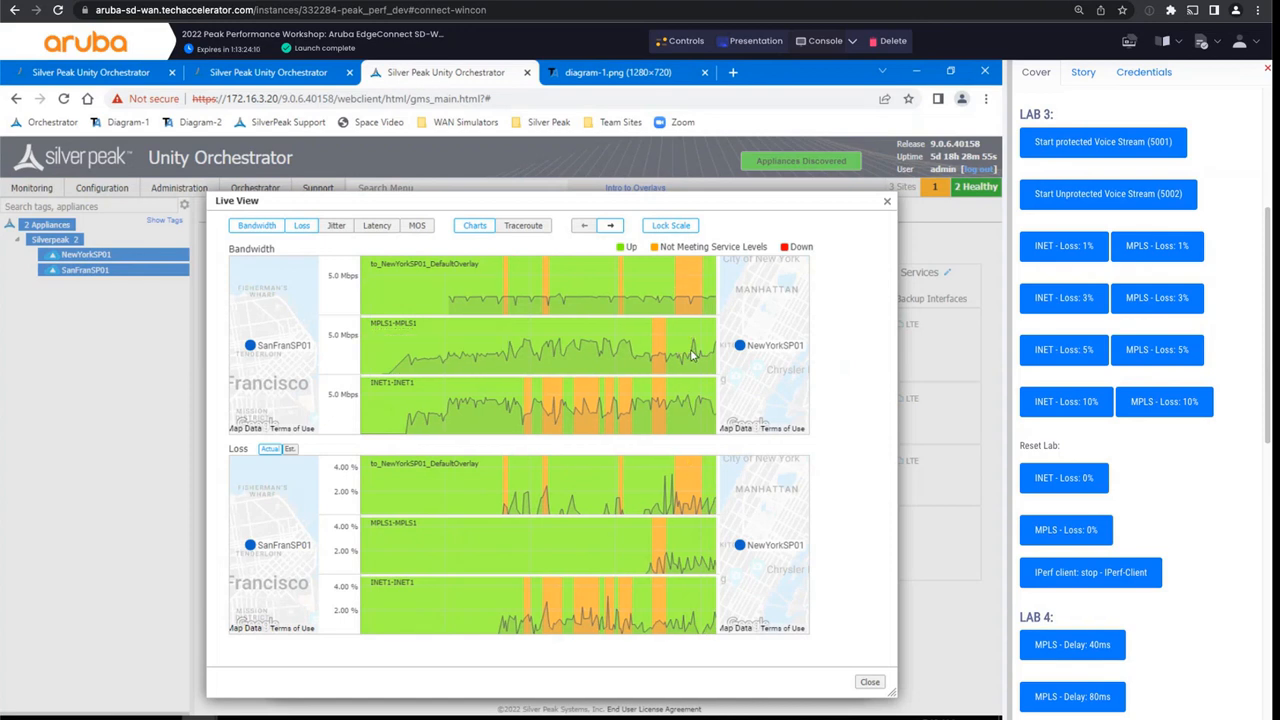
{"action": "mouse_move", "coordinate": [699, 515]}
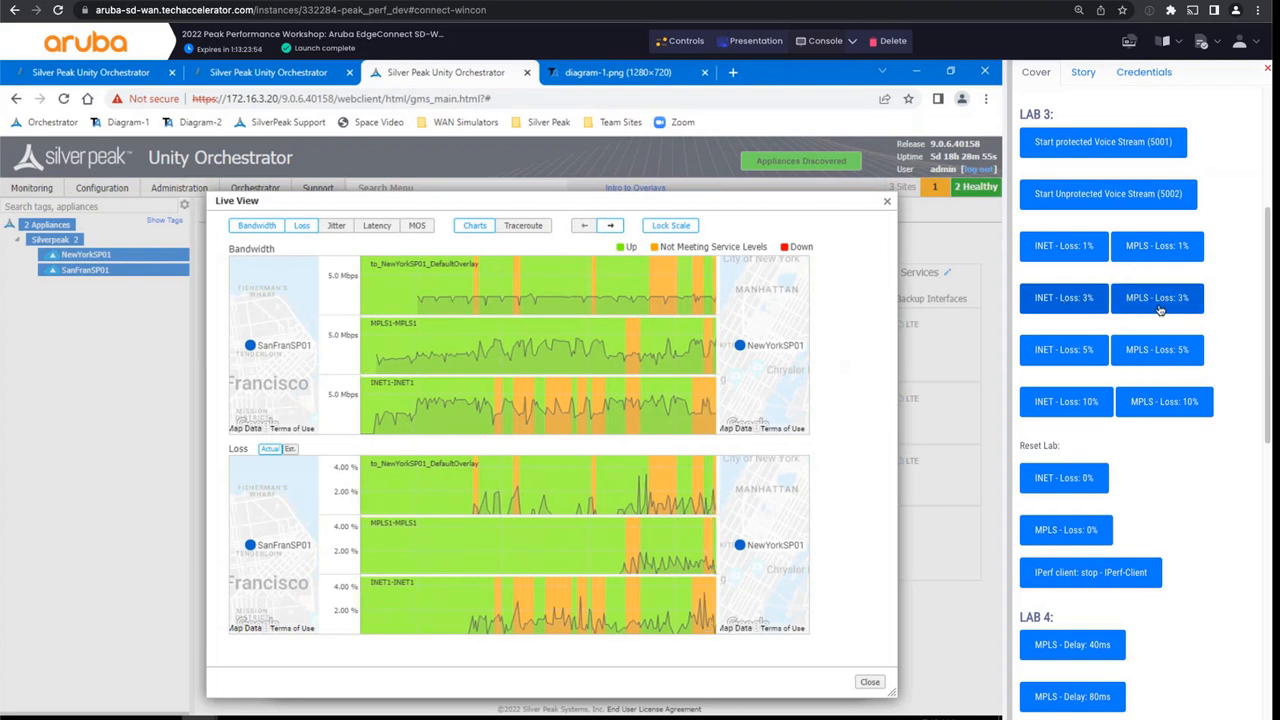
{"action": "mouse_move", "coordinate": [495, 330]}
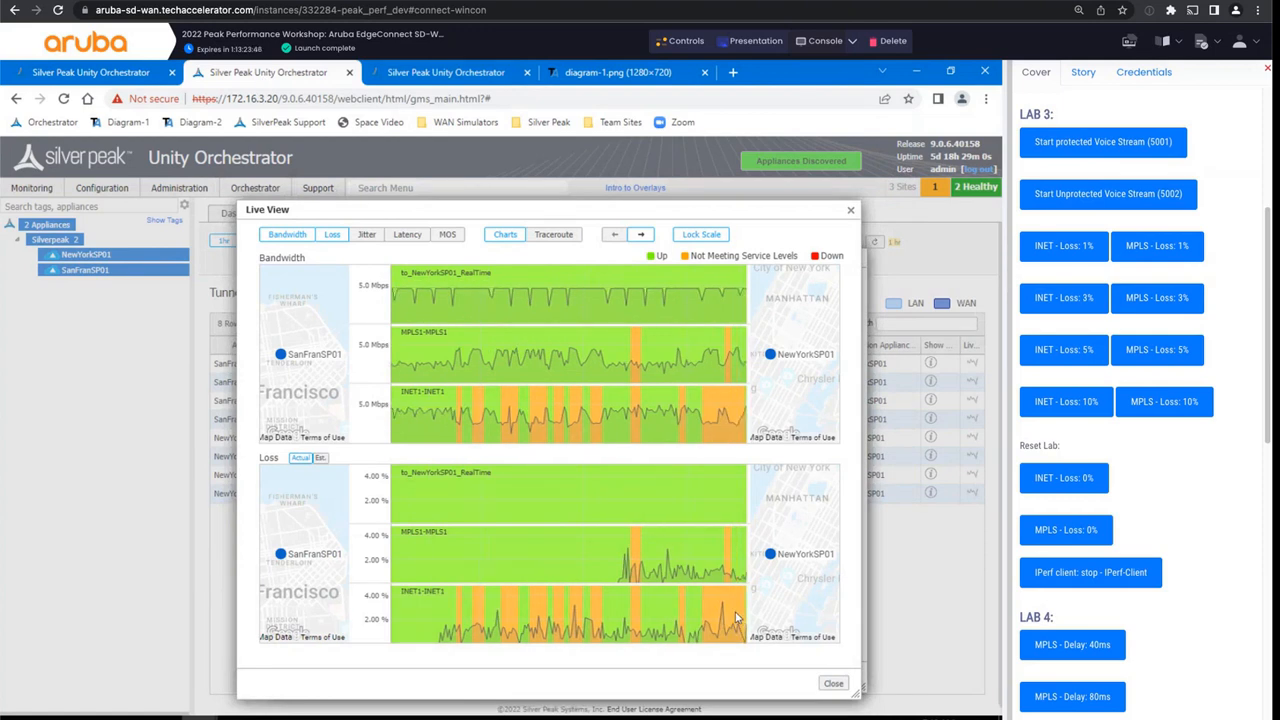
{"action": "mouse_move", "coordinate": [735, 615]}
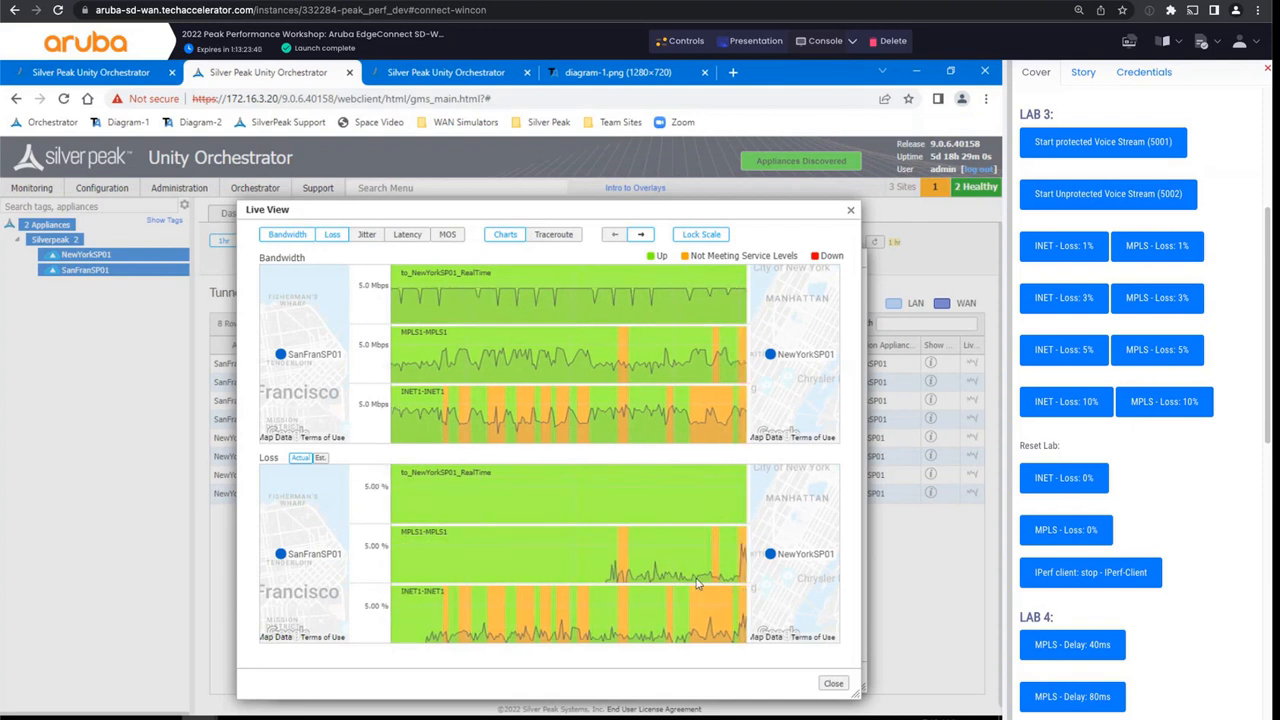
{"action": "mouse_move", "coordinate": [742, 516]}
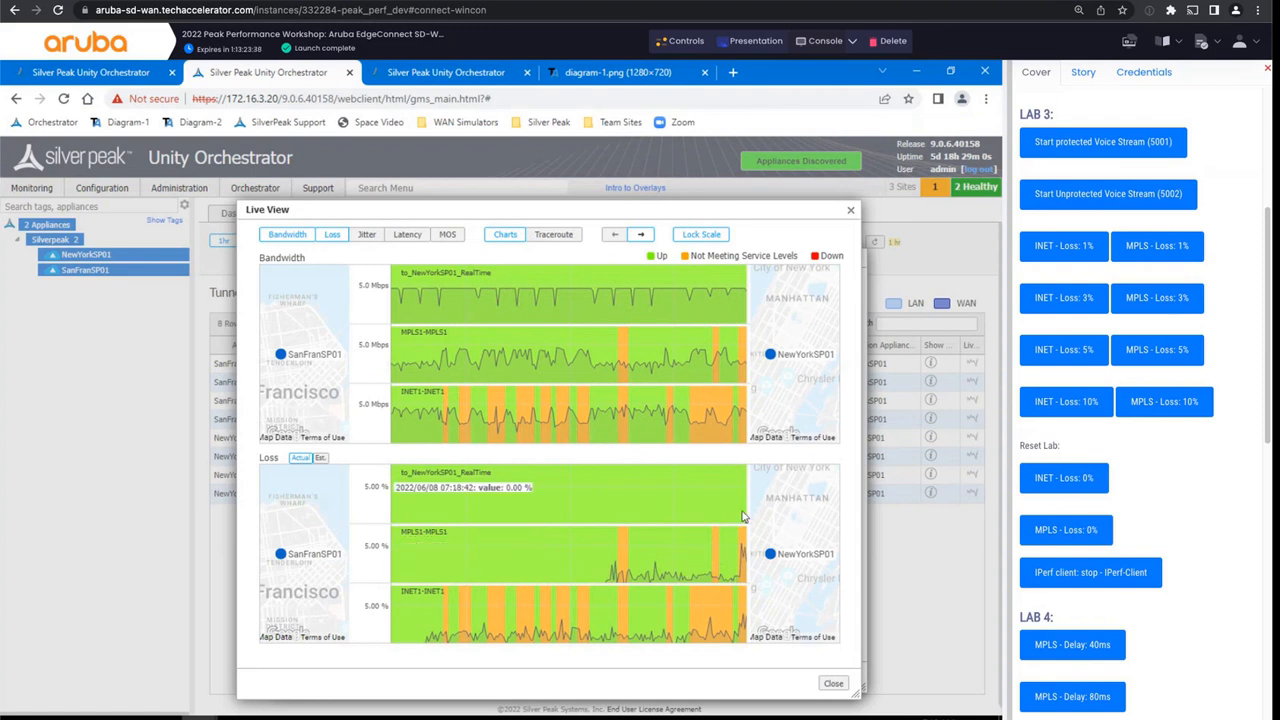